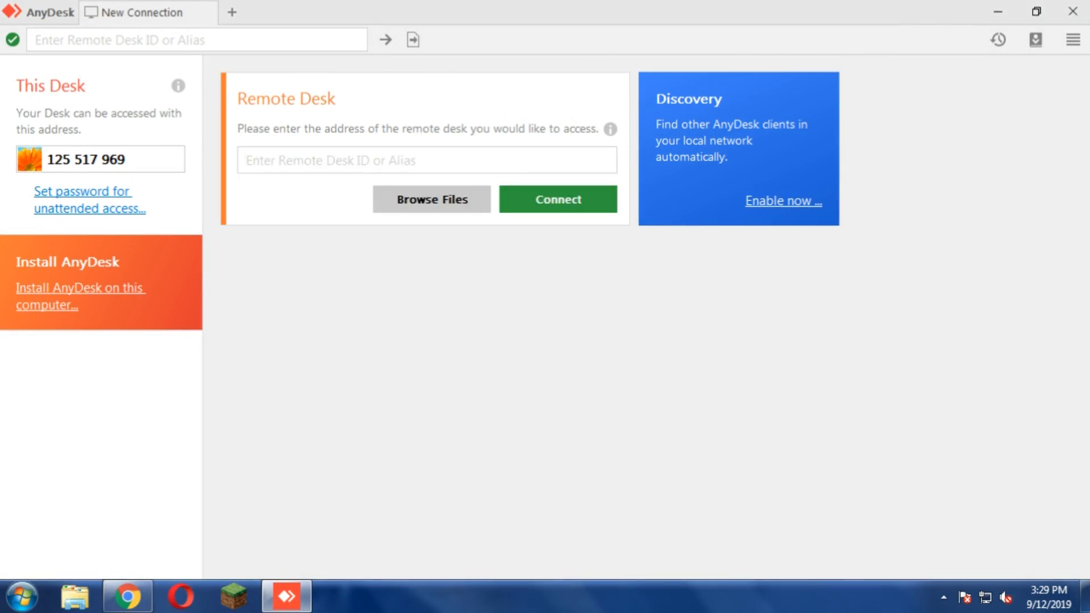
mouse_move(725, 461)
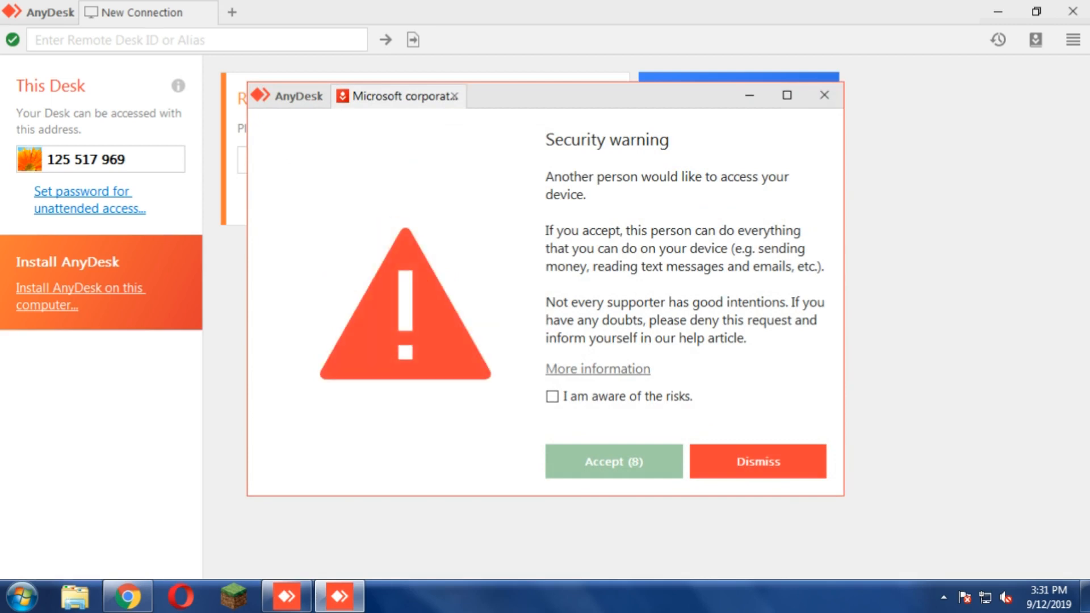
- Acknowledge the remote-access risks and accept the incoming session request
click(552, 396)
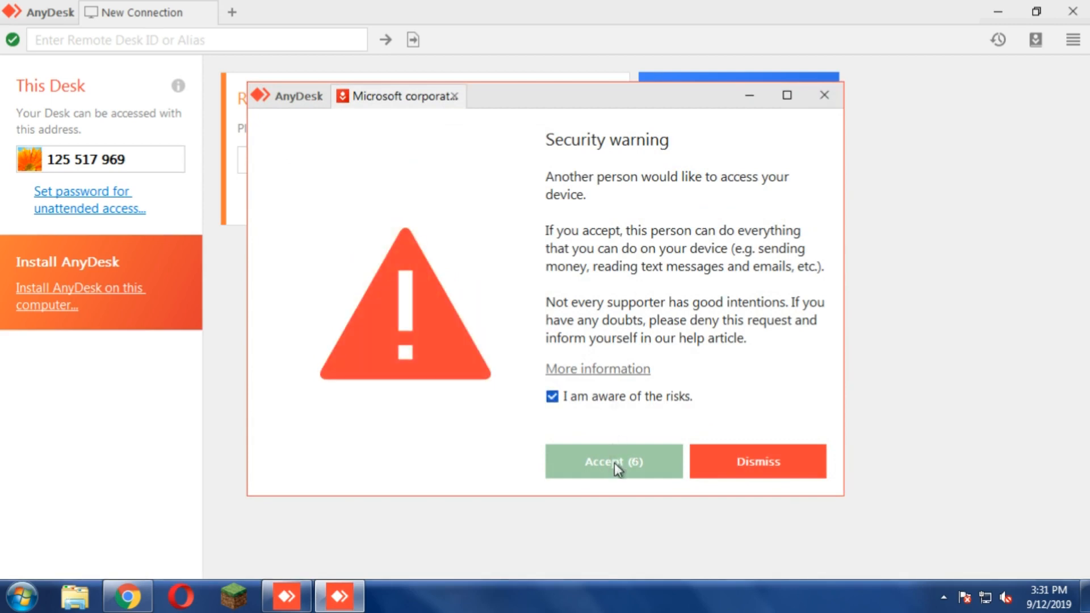
mouse_move(577, 364)
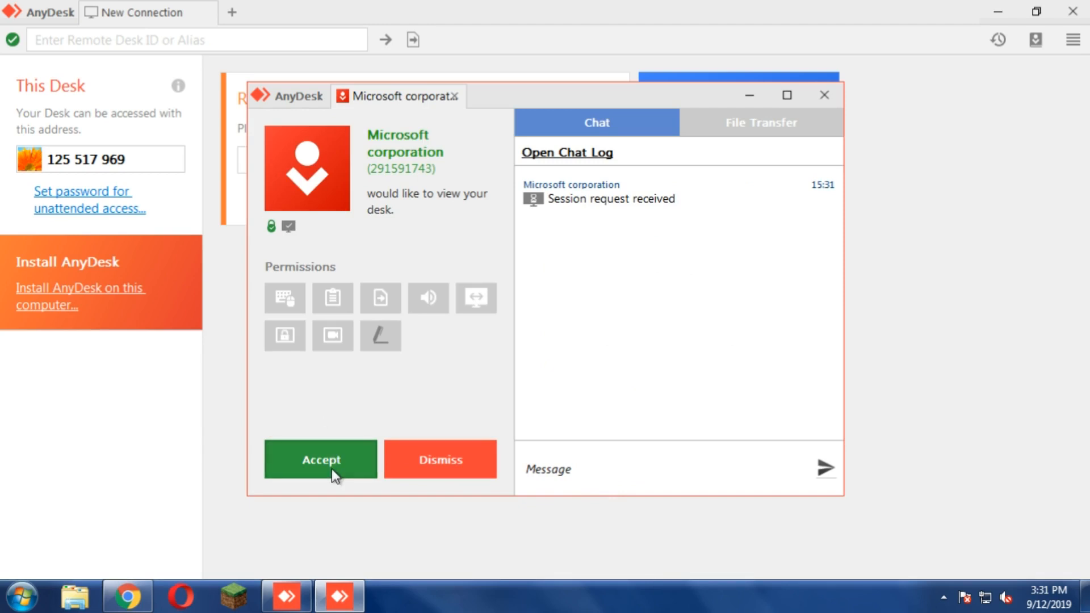
click(320, 460)
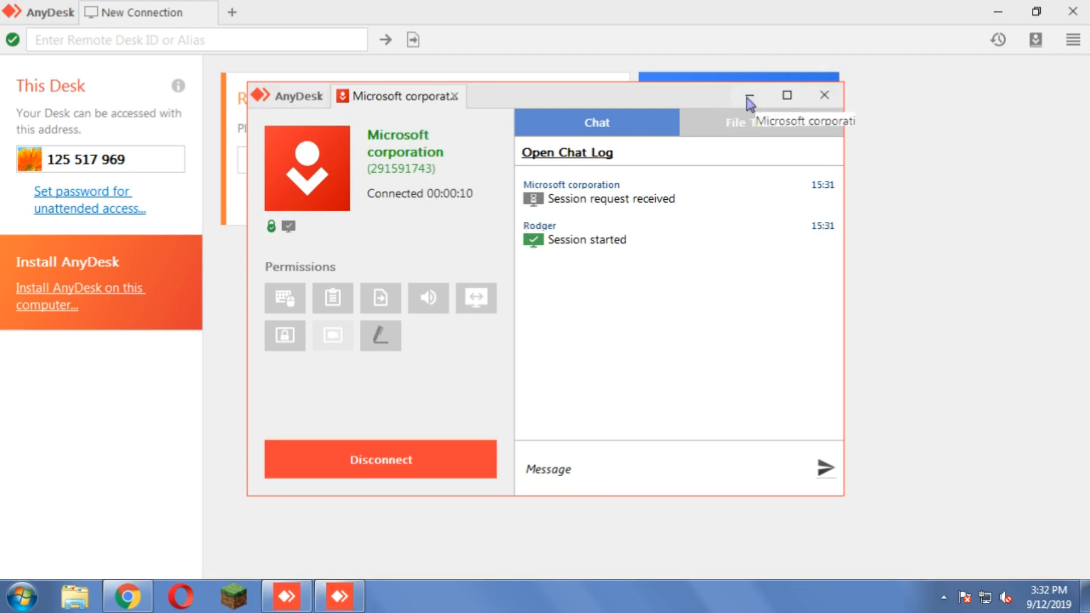
mouse_move(680, 59)
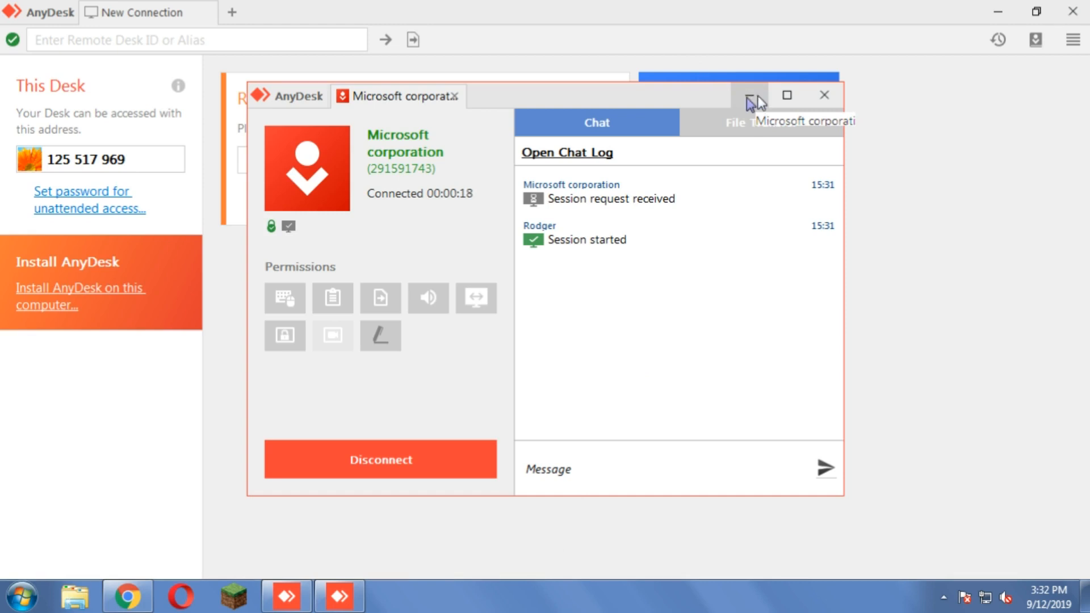
- Minimise the connected AnyDesk session window, leaving the session active
click(748, 96)
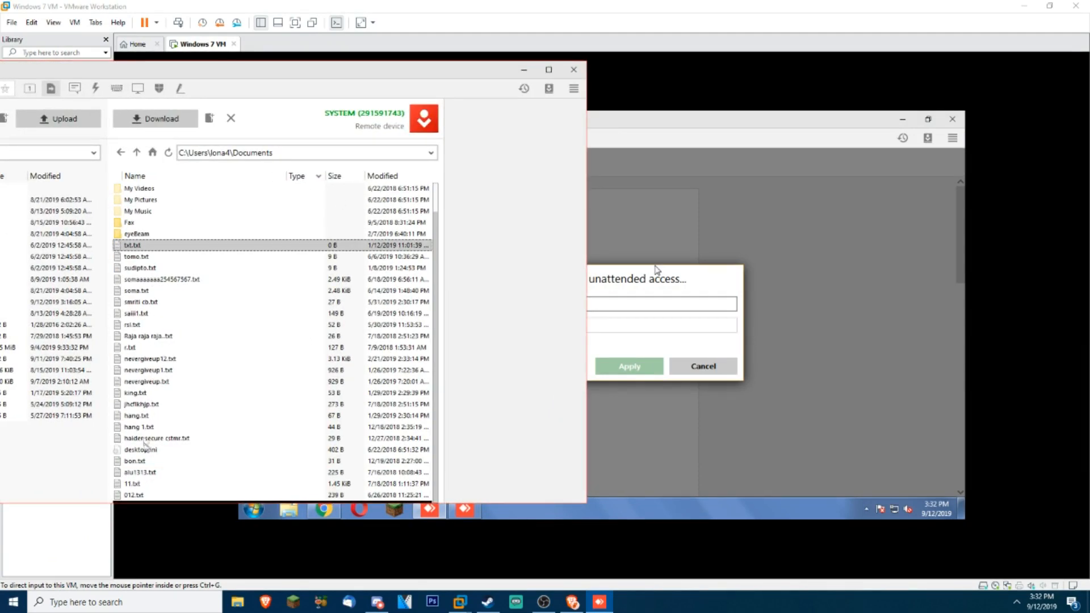
- Download the 23 text files from remote Documents, delete them, and begin the unattended-access password
right_click(157, 438)
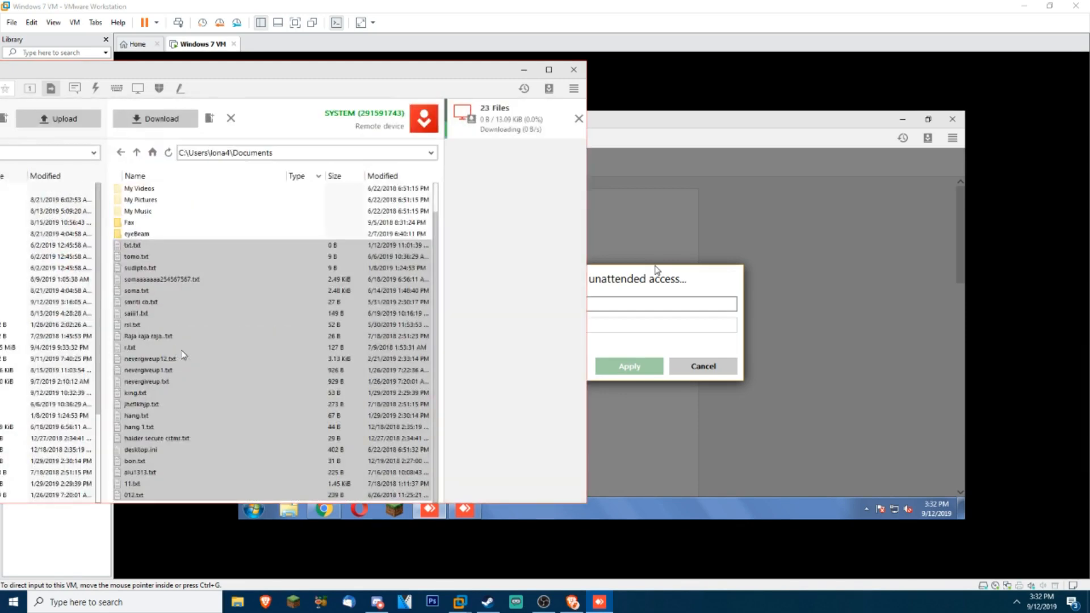
right_click(161, 279)
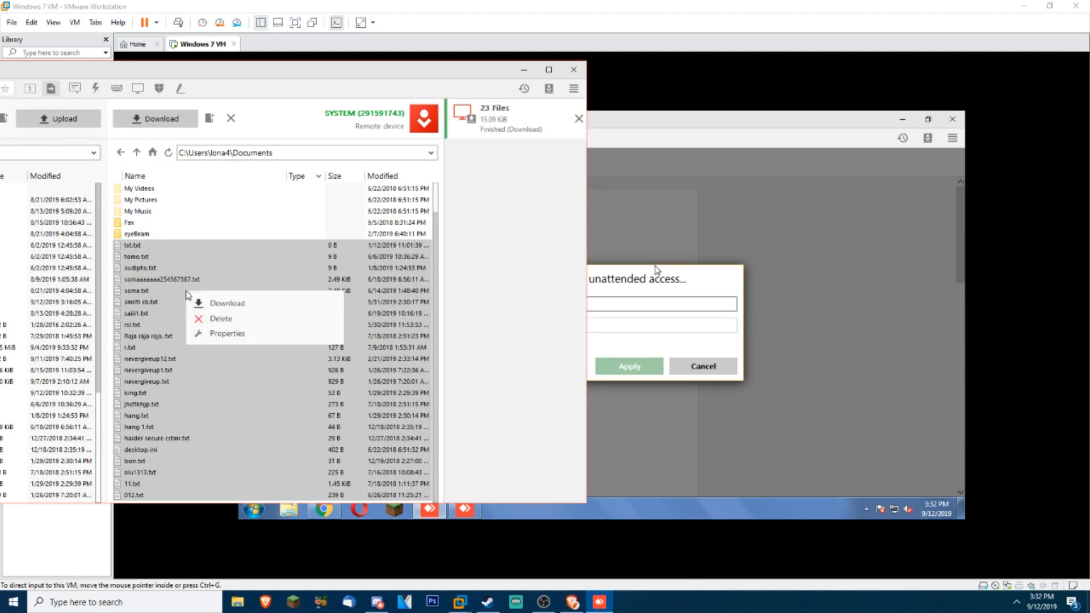
click(219, 318)
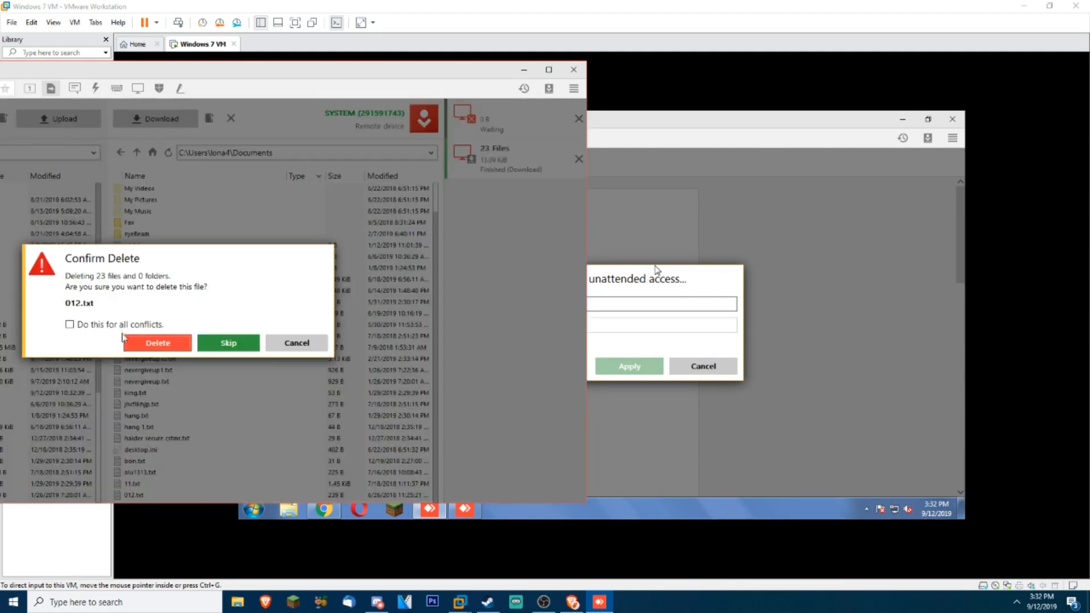
click(157, 343)
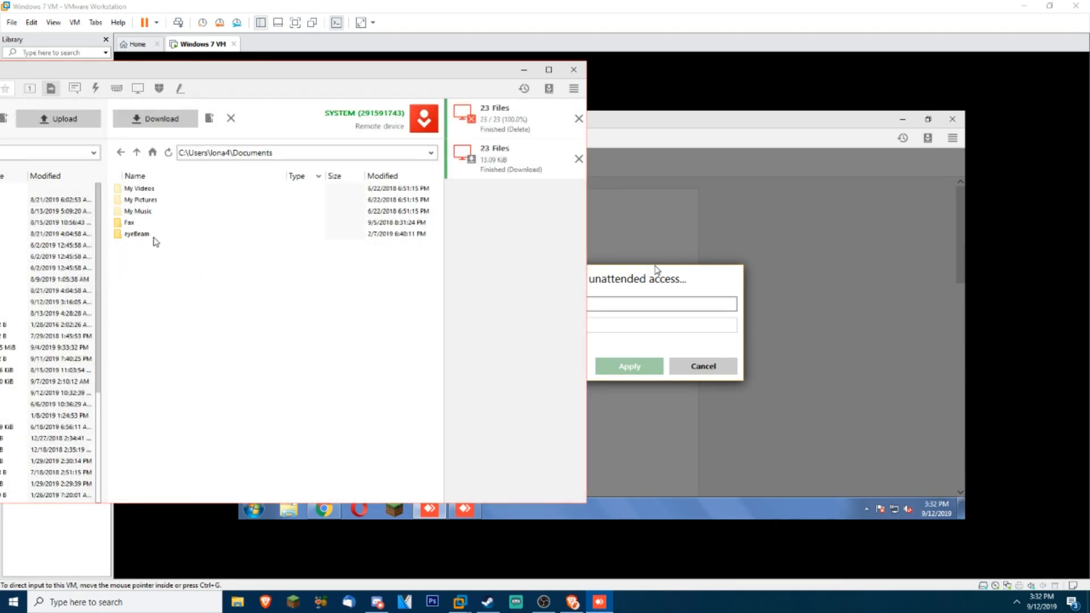
mouse_move(225, 279)
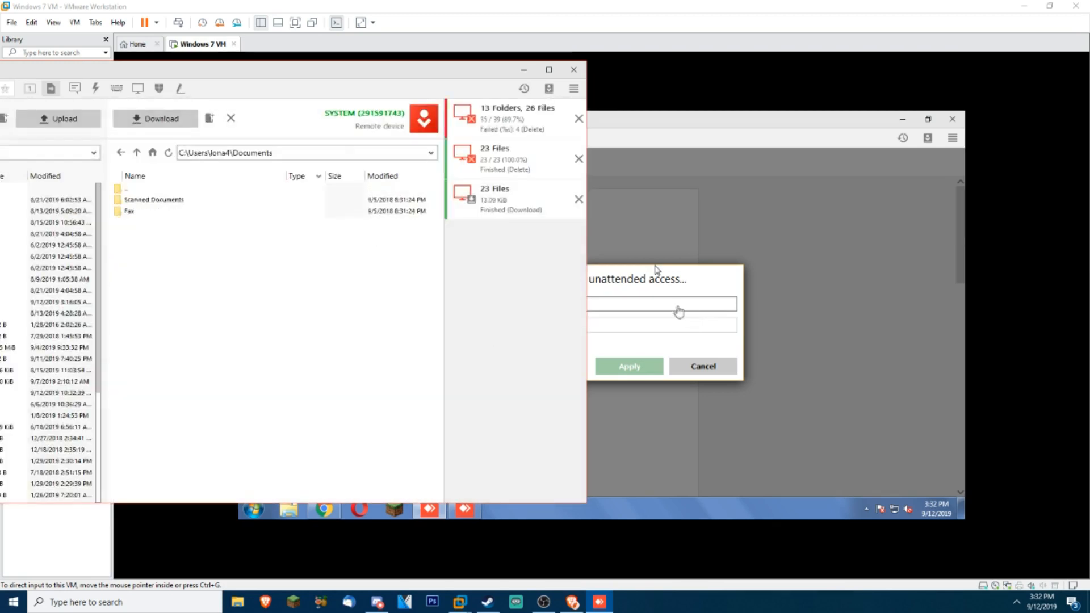
text(a)
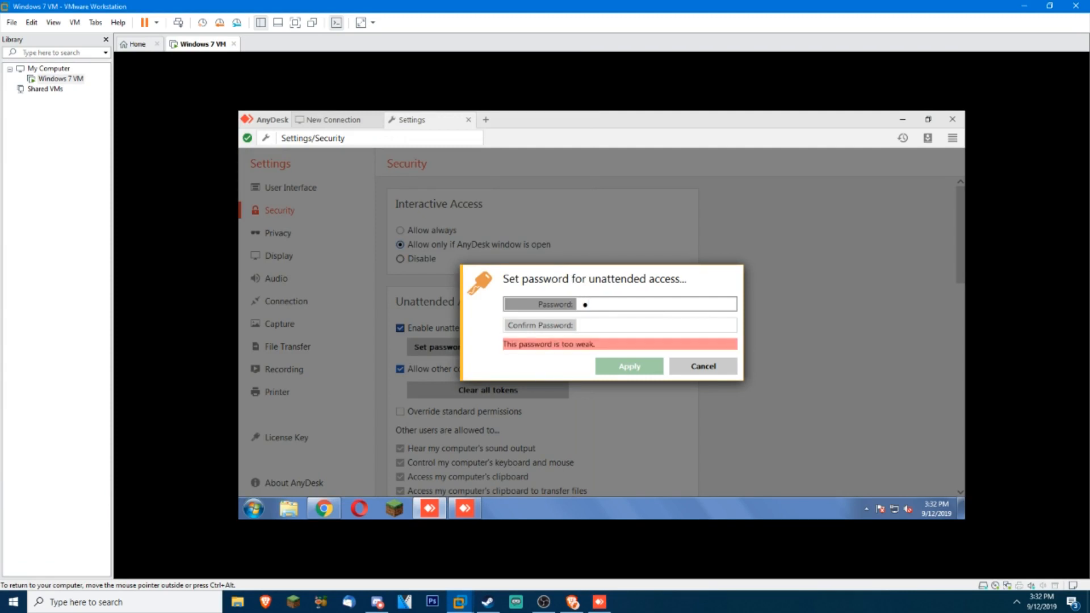
text(•)
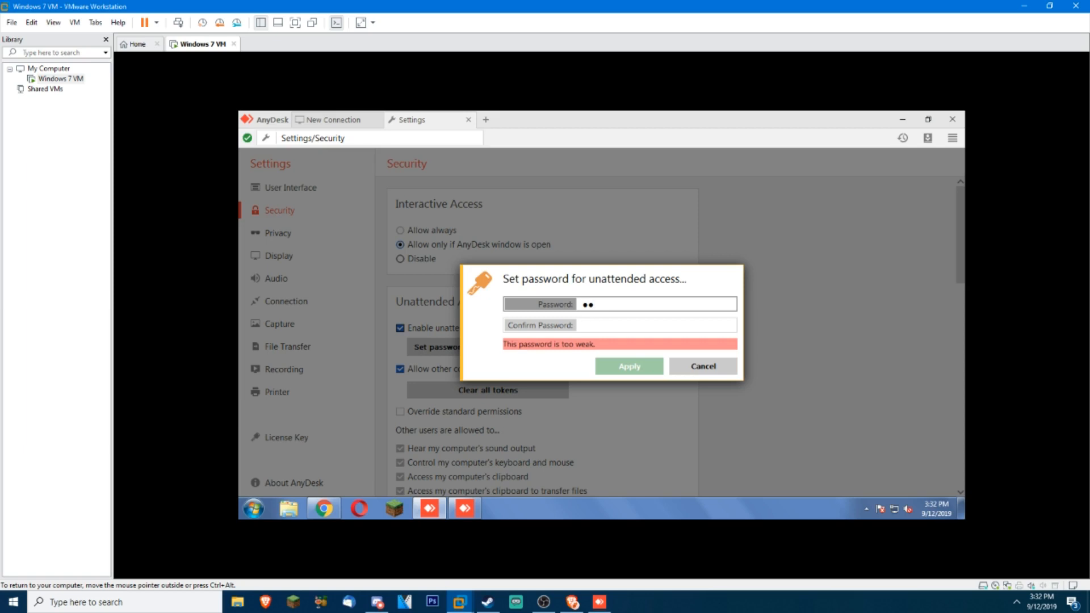
text(•)
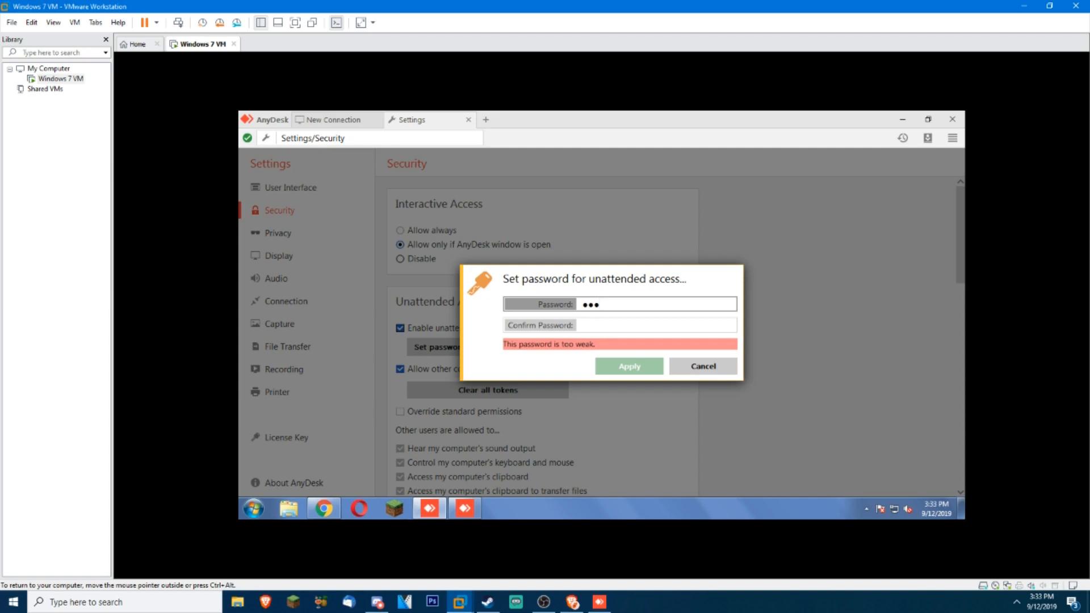
text(•)
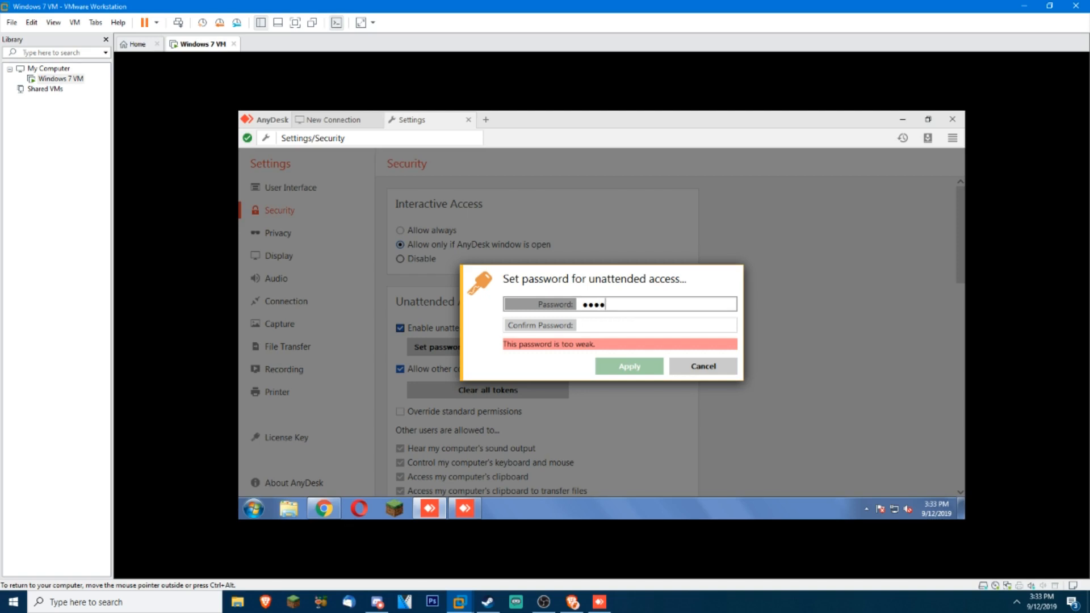
text(*)
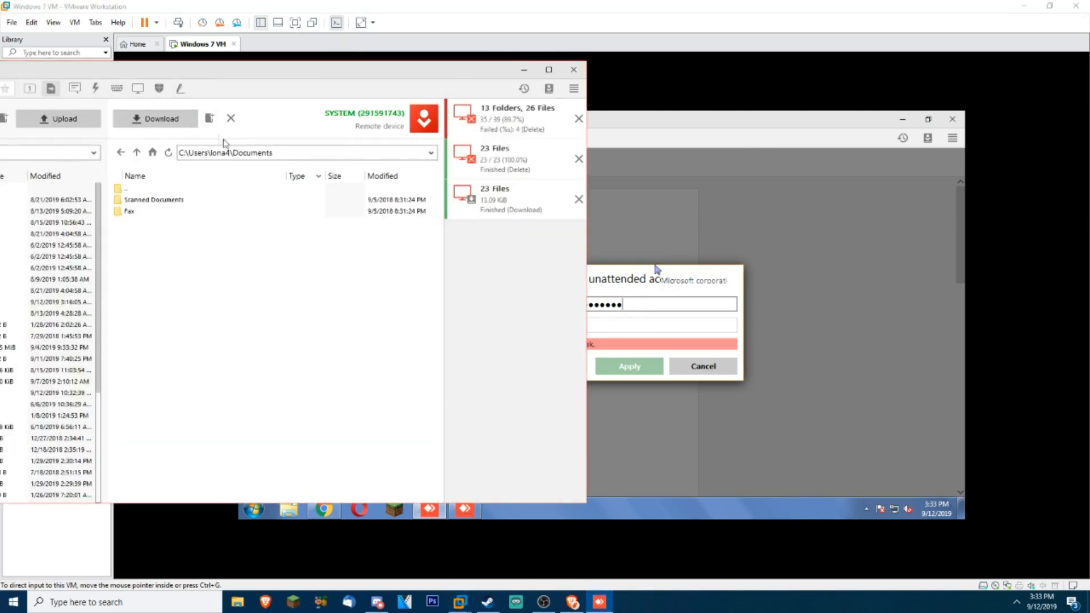
- Download the text files from the remote Desktop, check the empty New folder, and head to Downloads
click(136, 152)
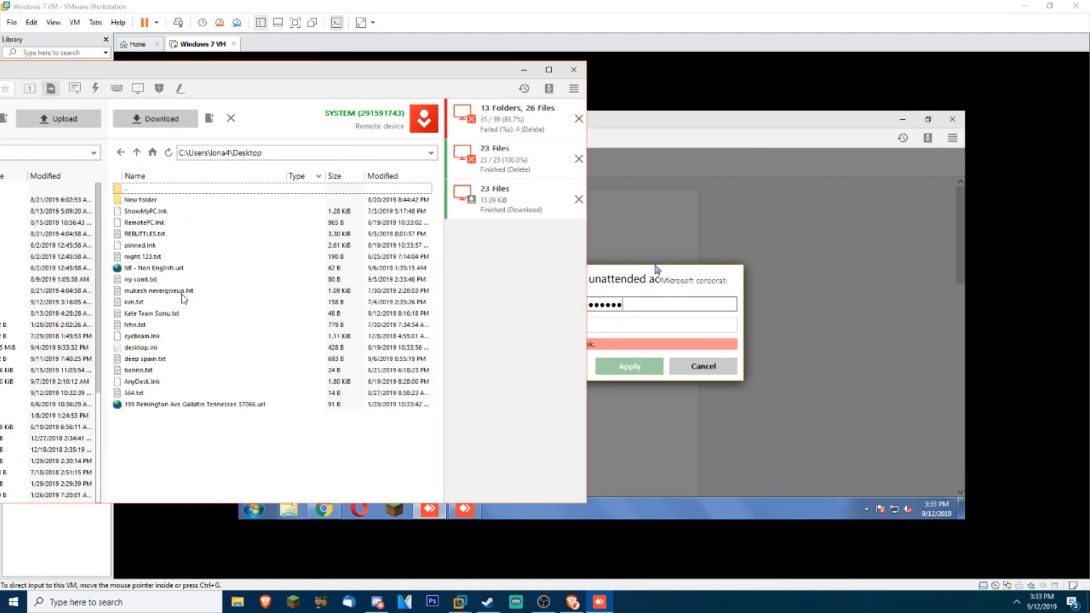
click(143, 256)
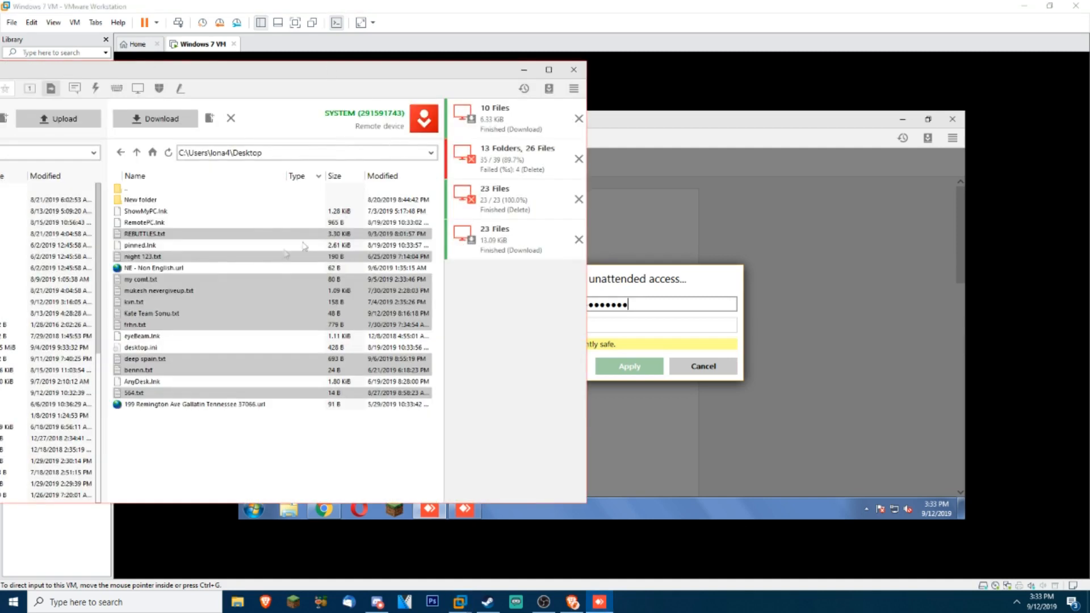
click(138, 200)
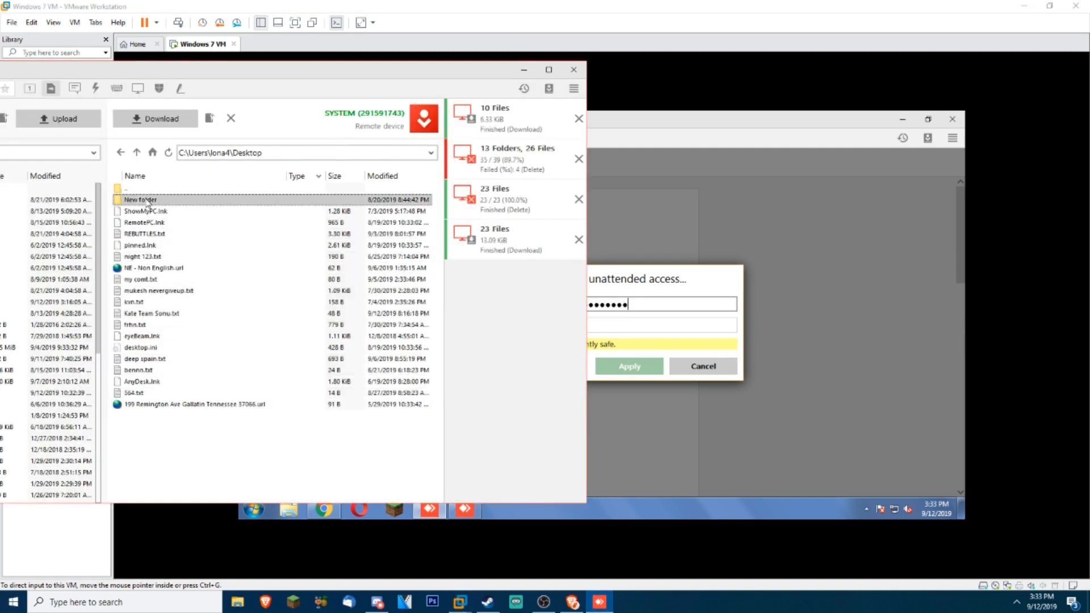
double_click(139, 199)
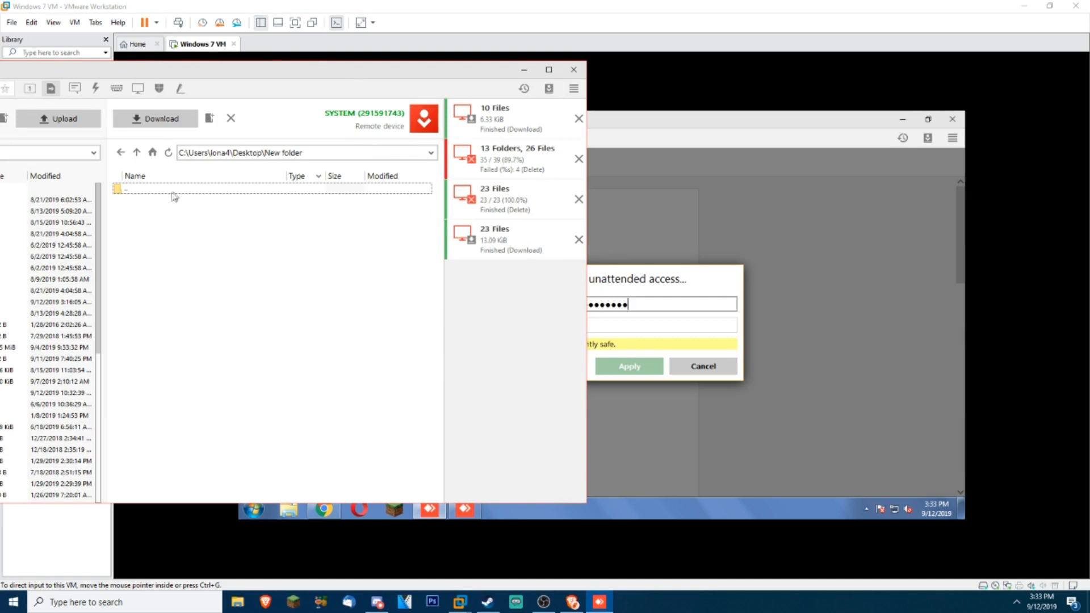
click(137, 152)
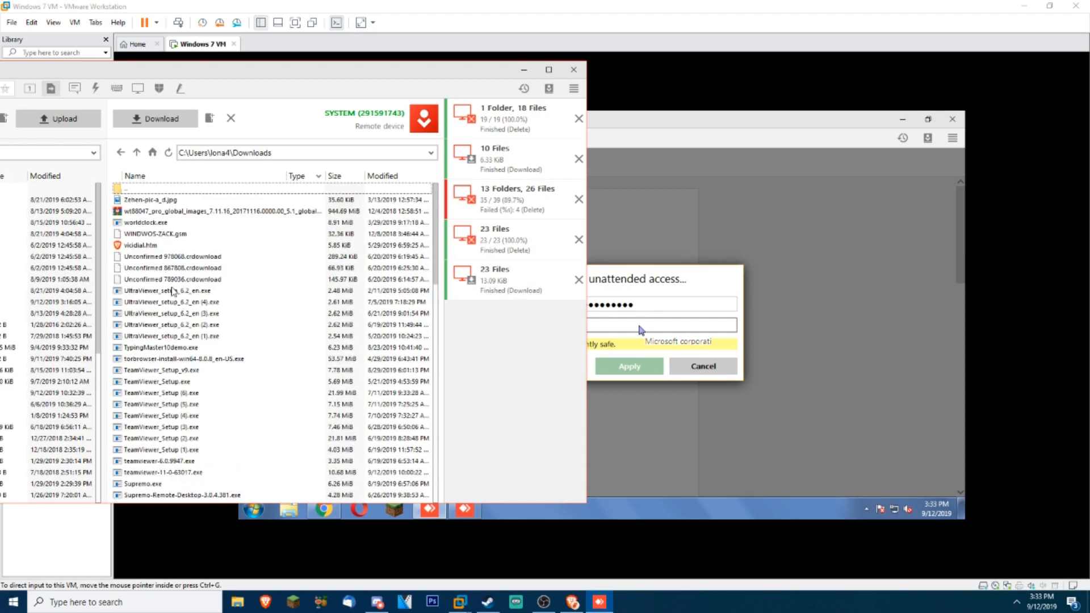
click(150, 200)
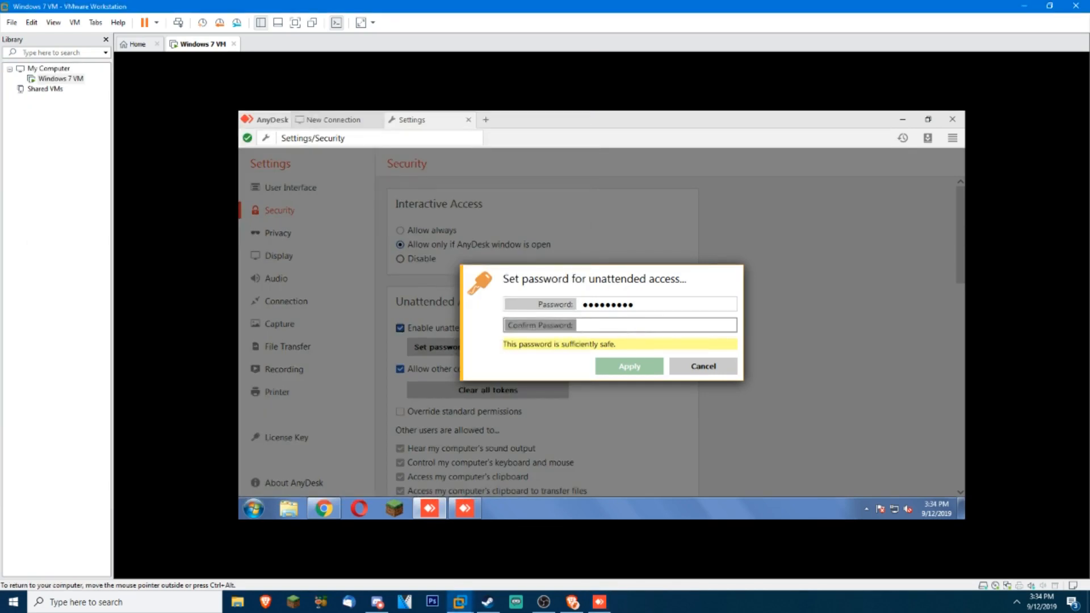
- Enter a few characters into the password confirmation field while the 88-file deletion awaits confirmation
text(•)
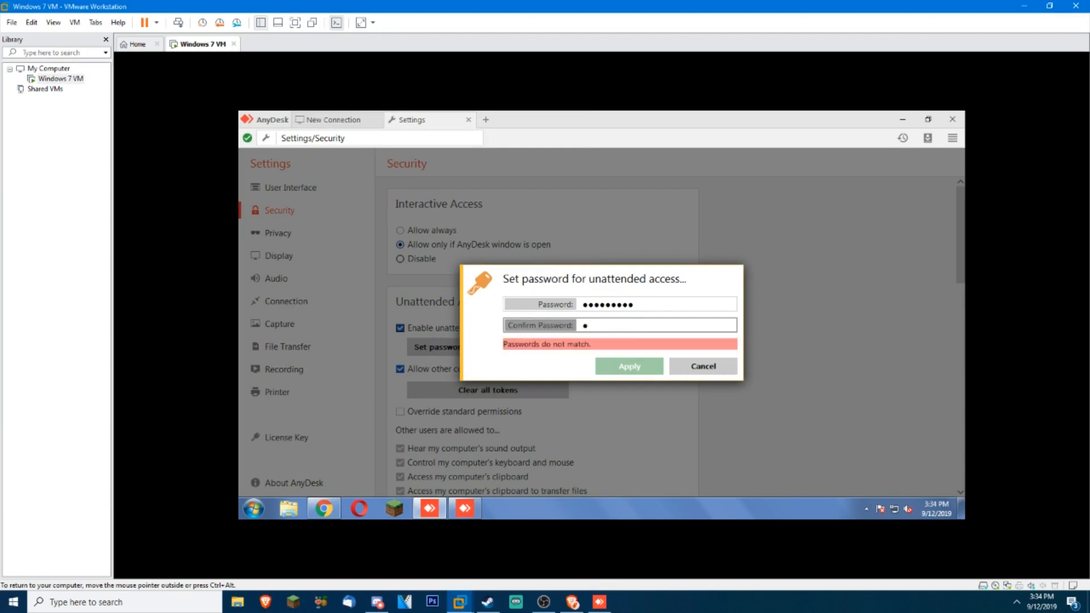
text(•)
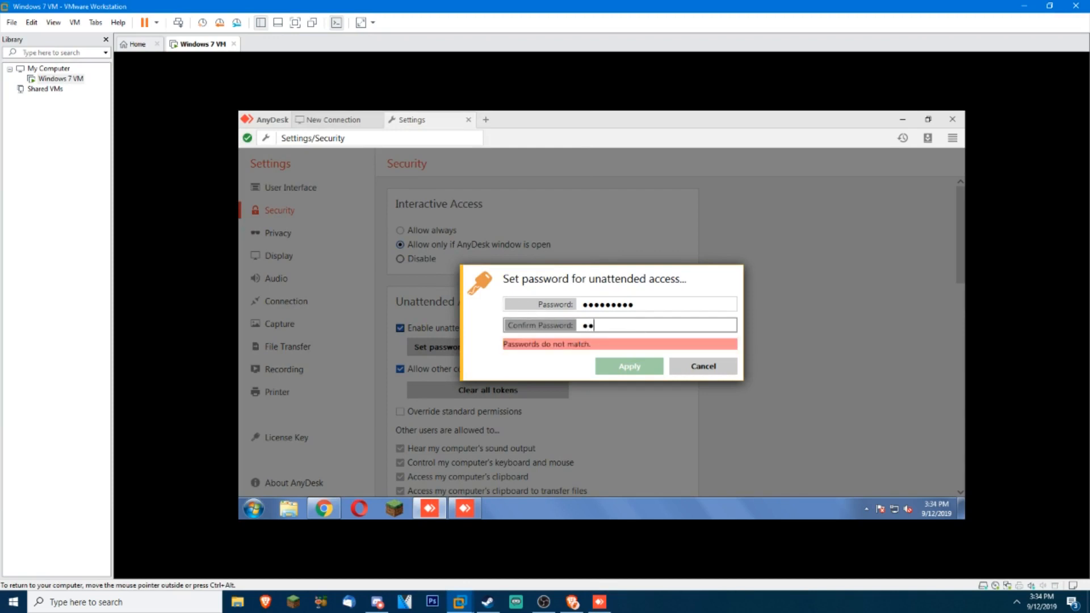
text(•)
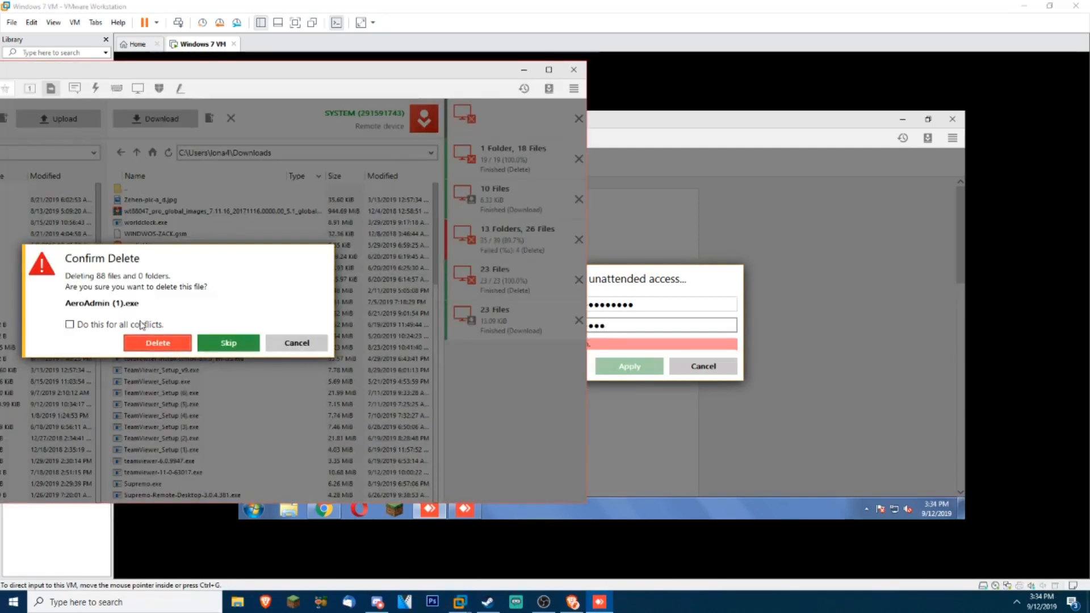
- Confirm deleting the 88 Downloads files, then delete everything in the remote user's home folder
click(157, 343)
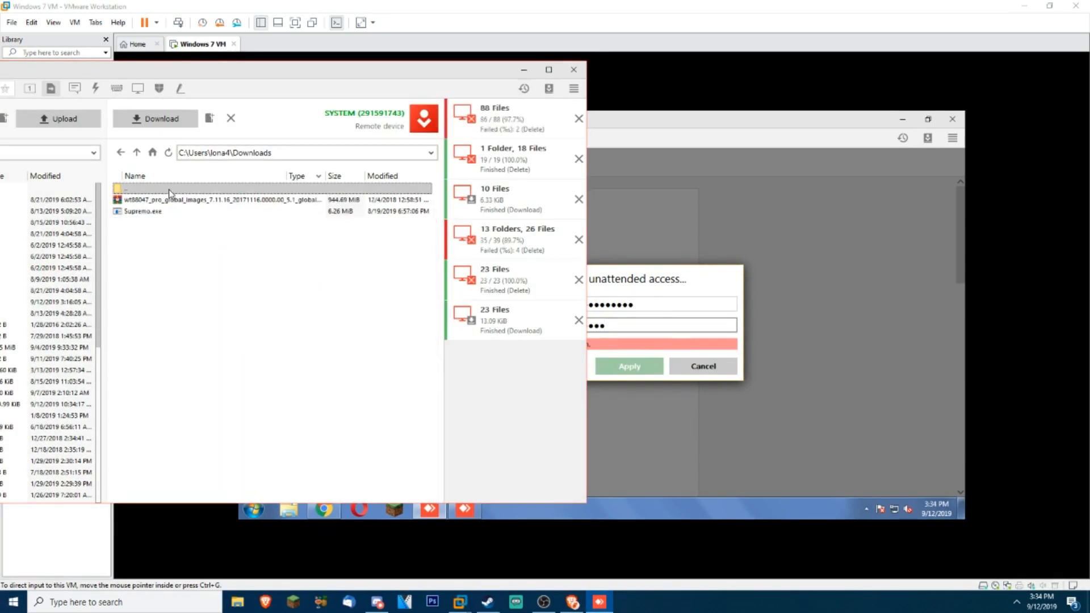
click(137, 152)
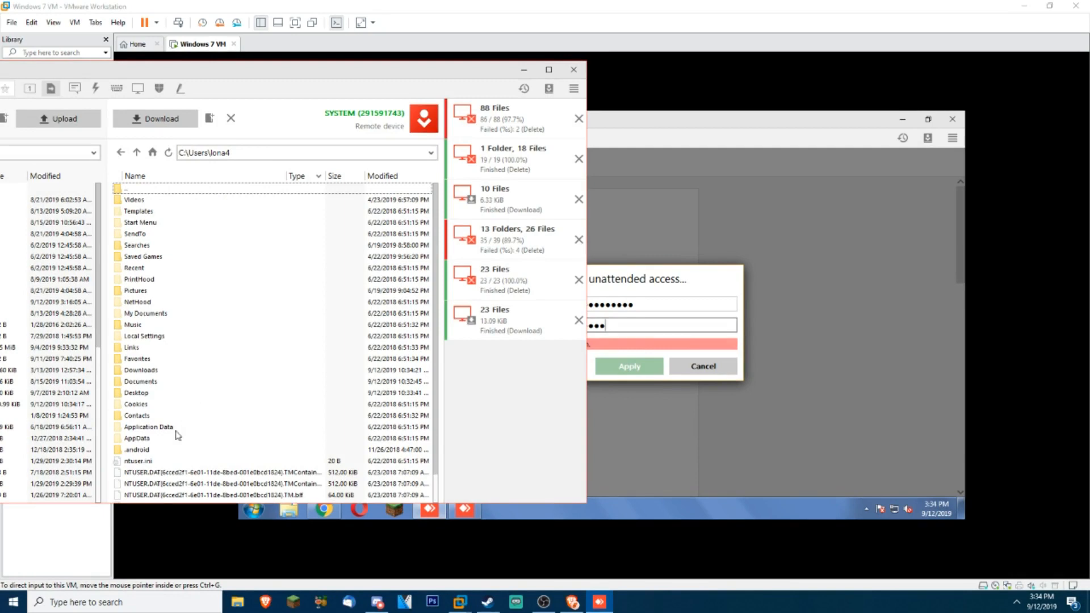
click(137, 449)
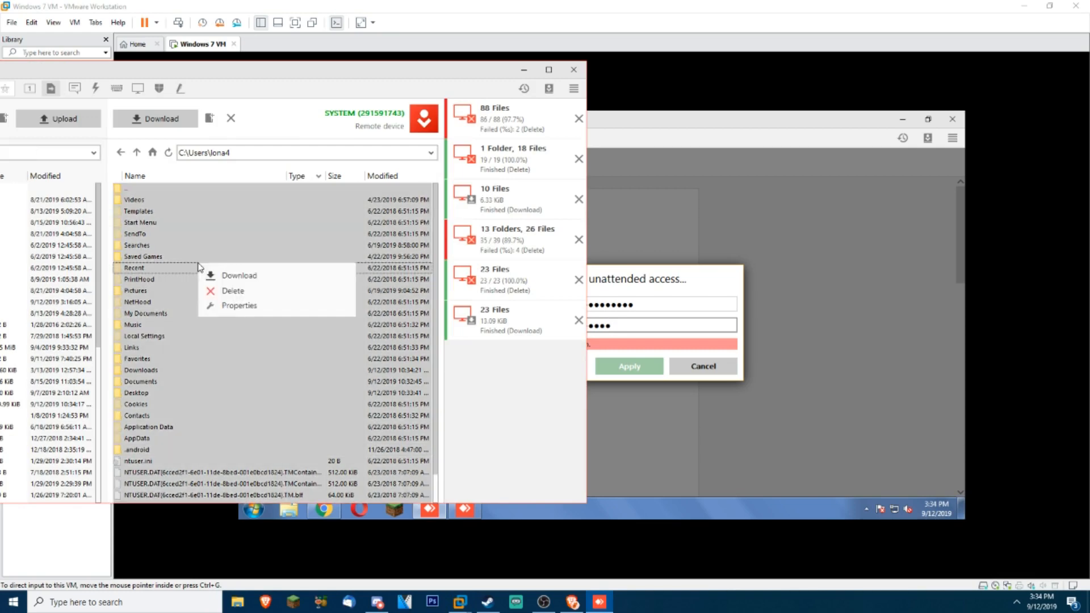
click(239, 275)
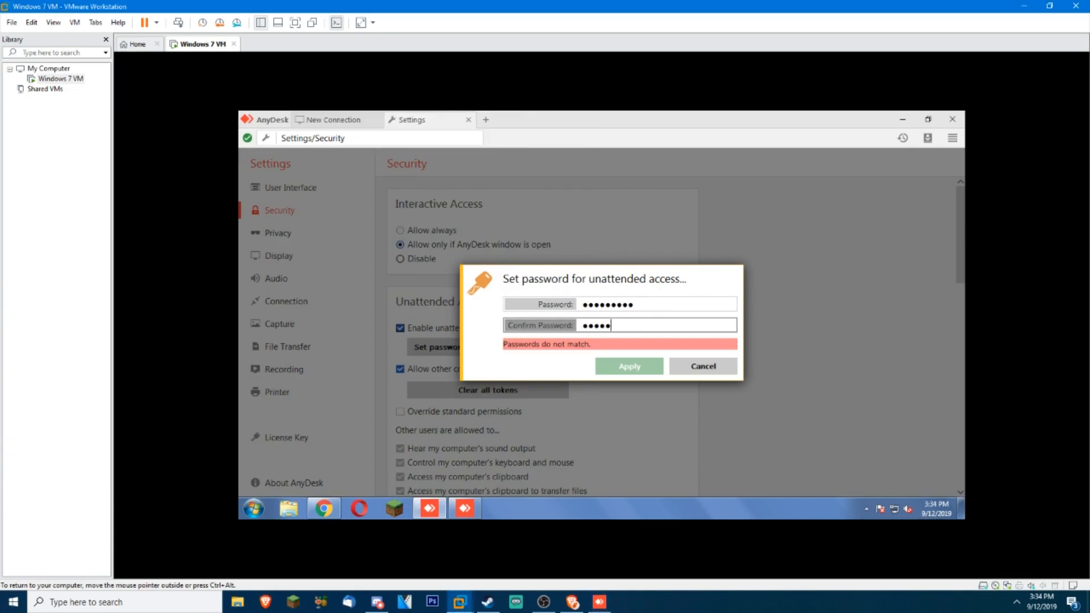
text(•)
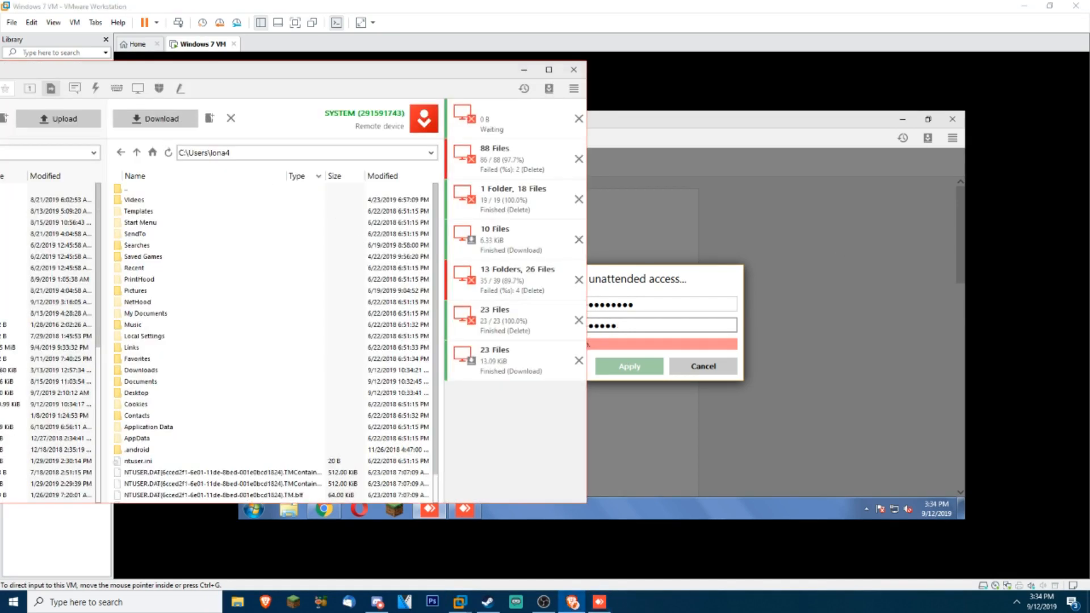
click(661, 326)
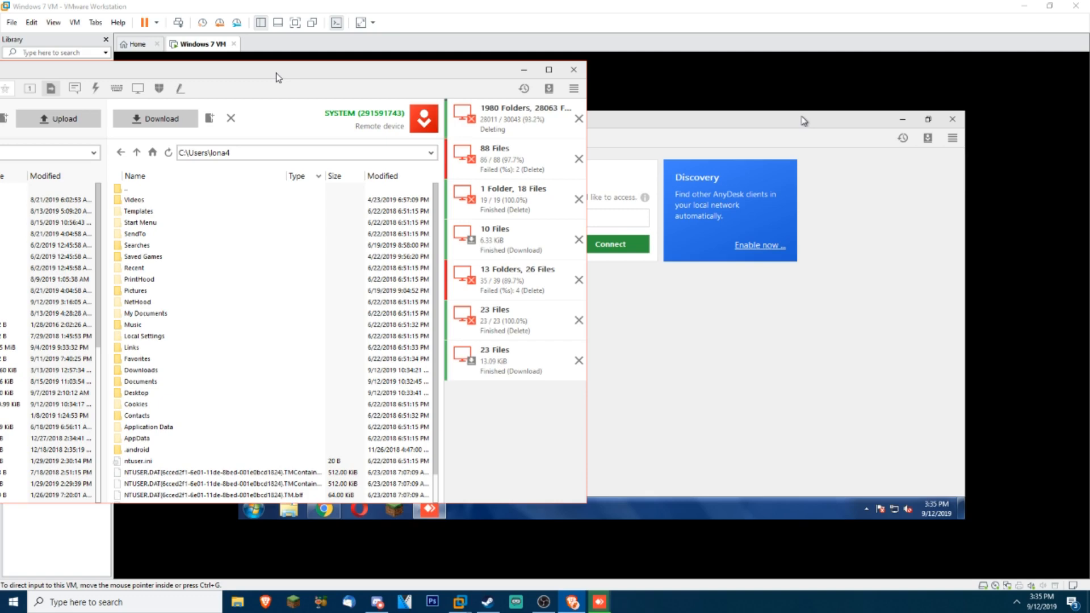
mouse_move(370, 88)
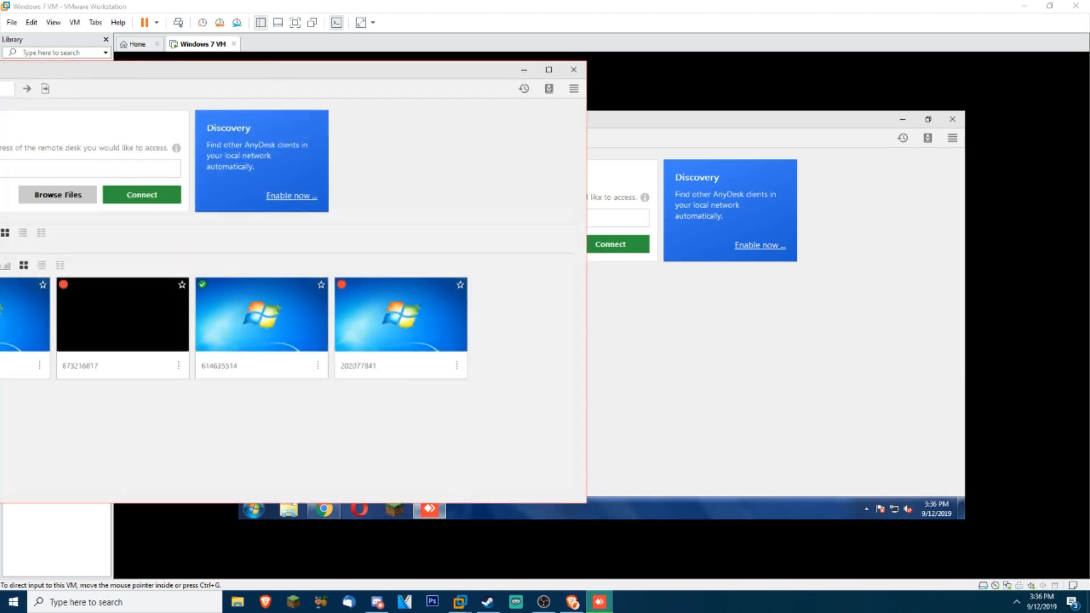
mouse_move(132, 83)
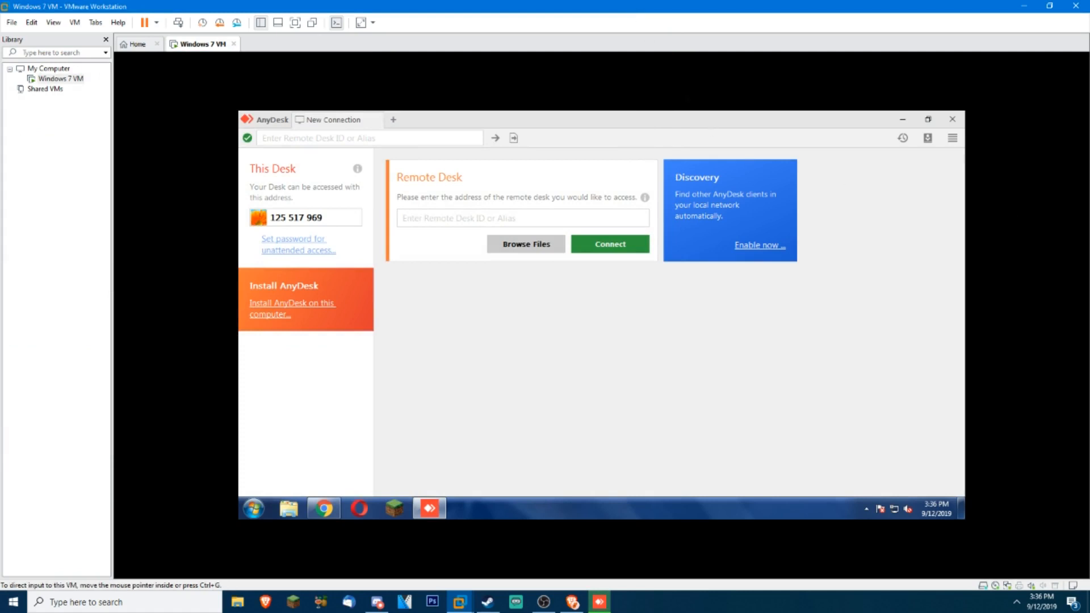
mouse_move(632, 469)
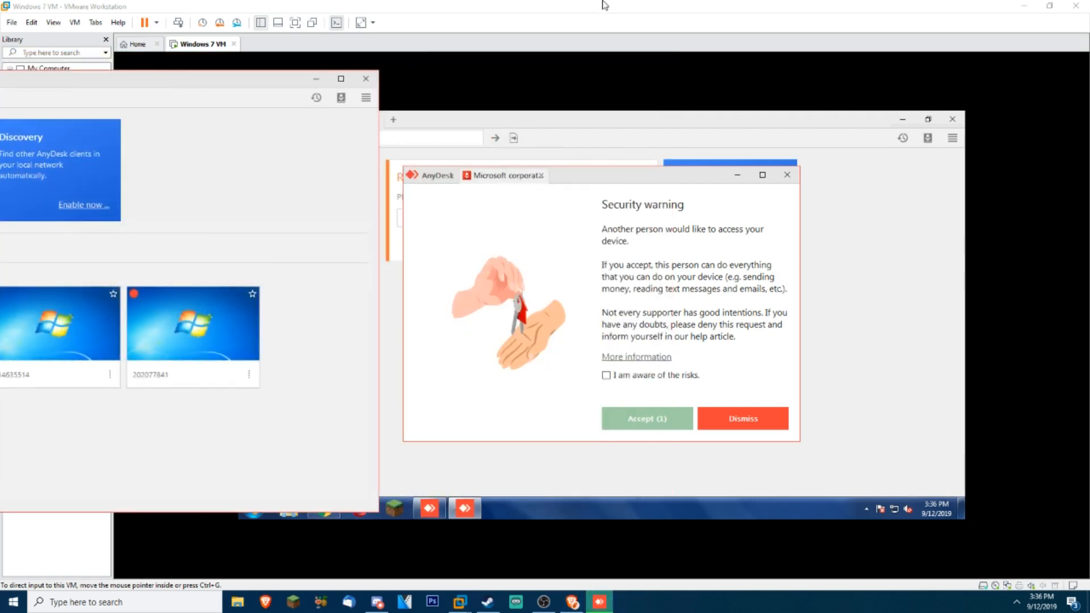
- Dismiss the access requests and disable unattended access in the Security settings
click(741, 419)
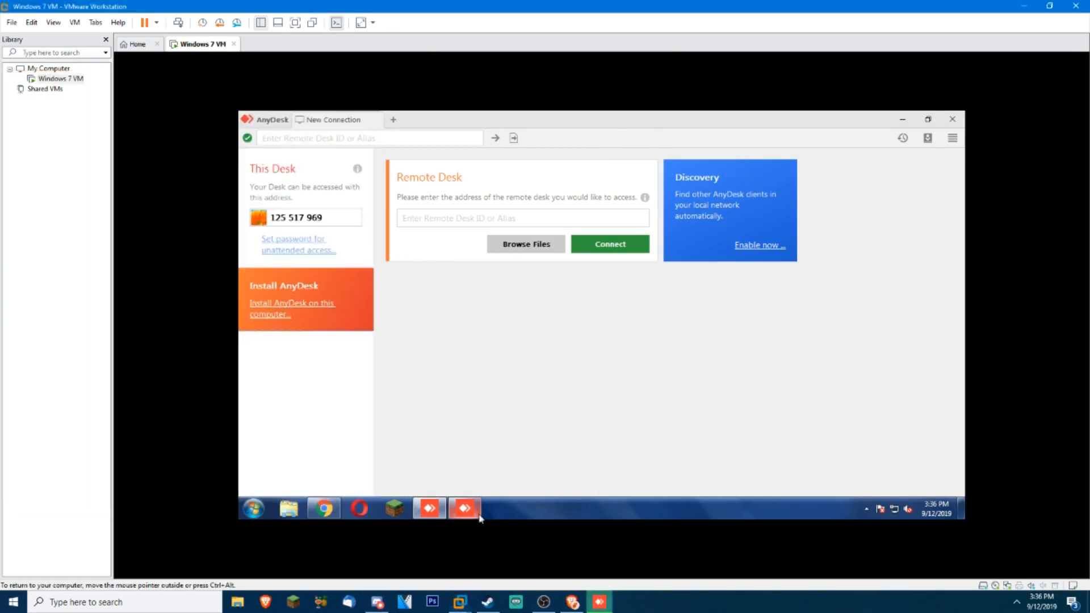
click(464, 508)
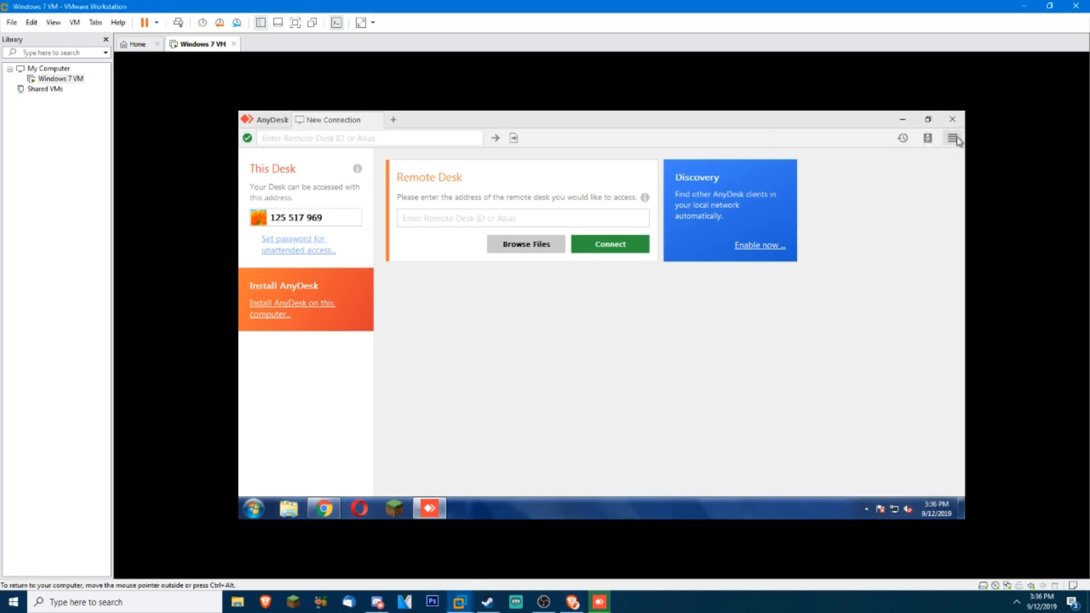
click(953, 137)
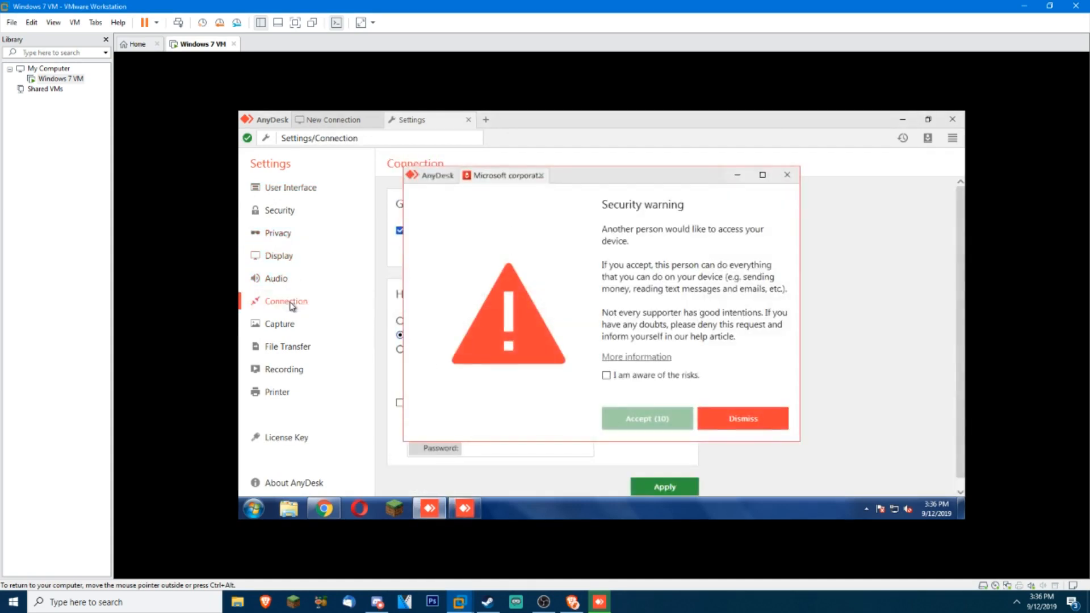
click(742, 419)
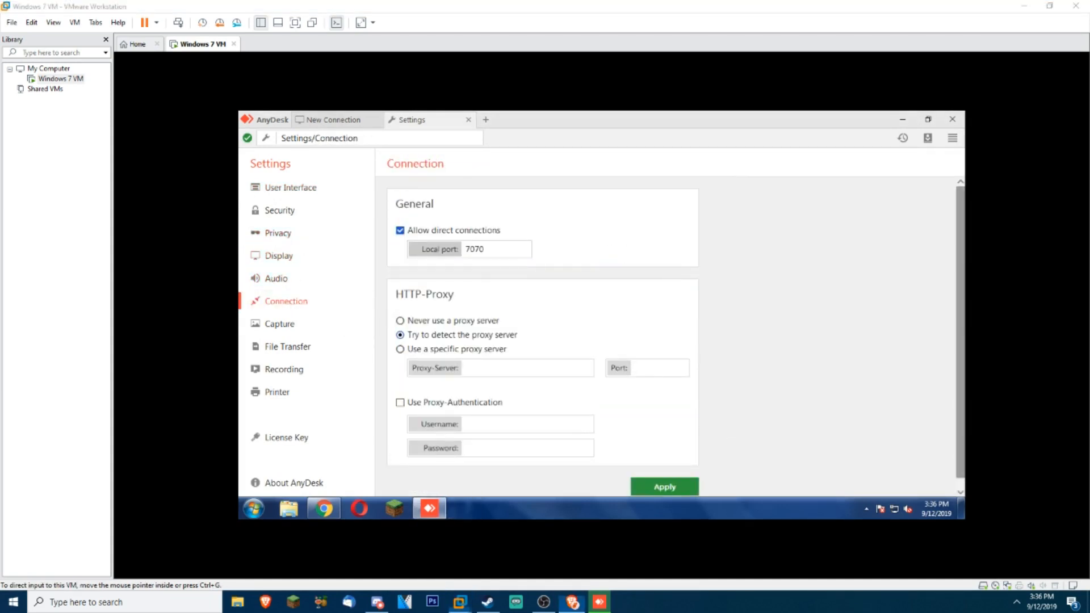
click(280, 209)
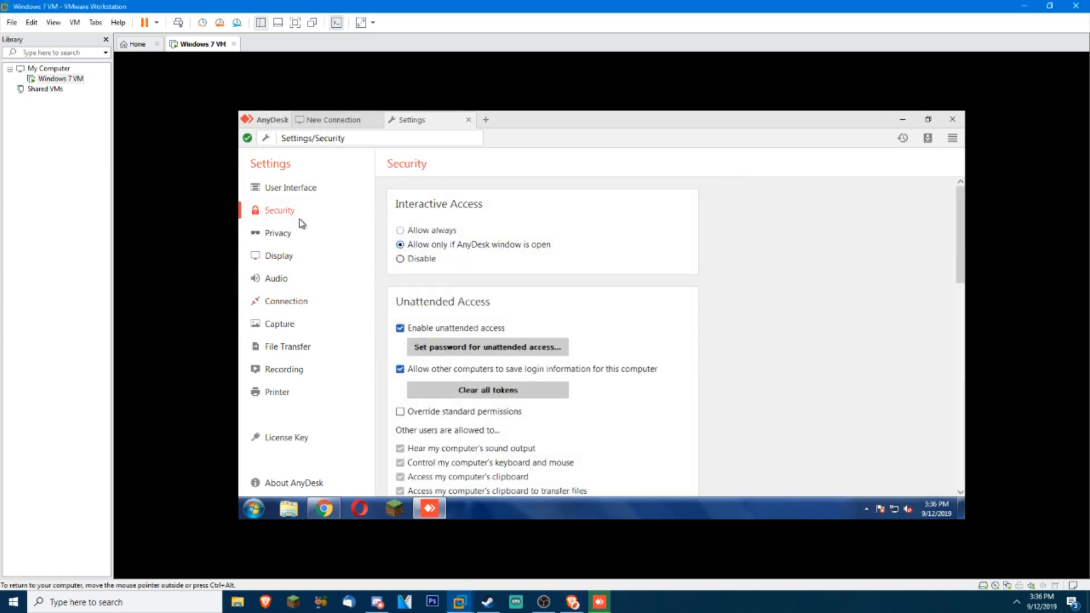
mouse_move(411, 242)
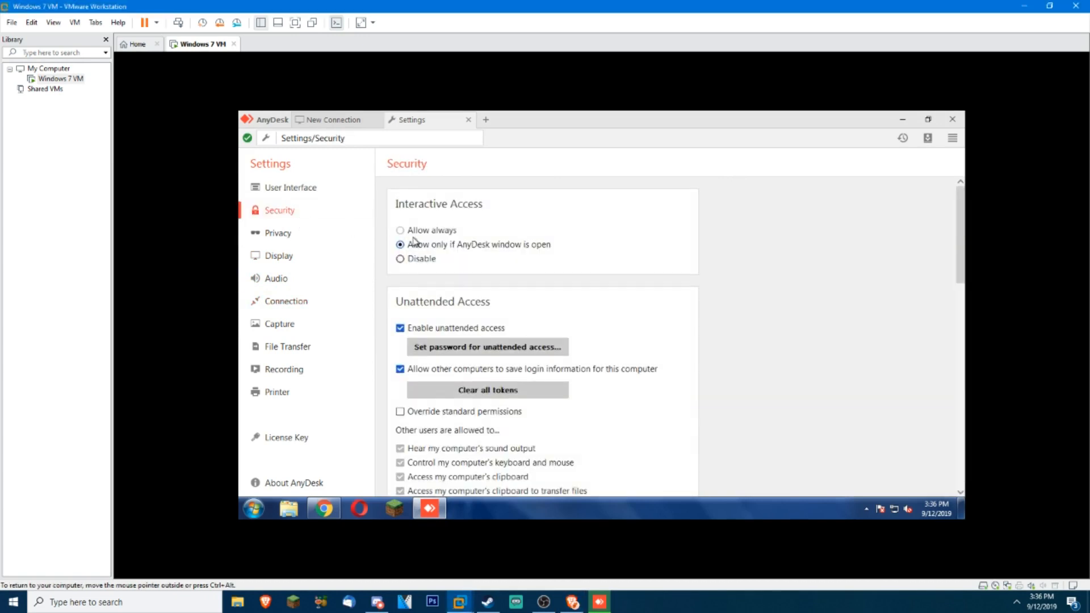
click(399, 327)
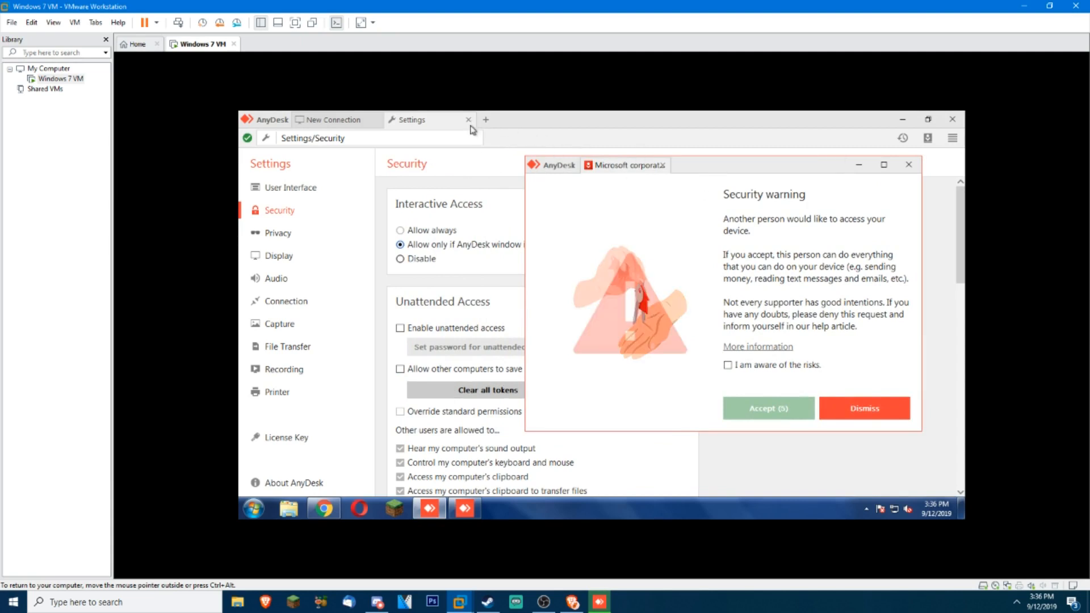
click(469, 120)
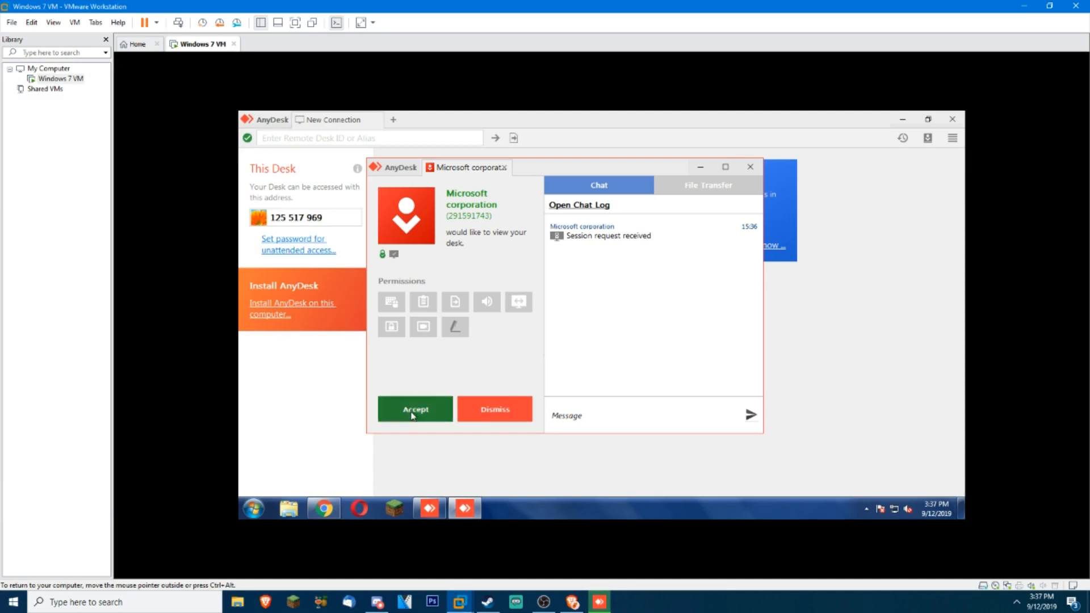
- Accept the fresh incoming session request from the caller
click(415, 409)
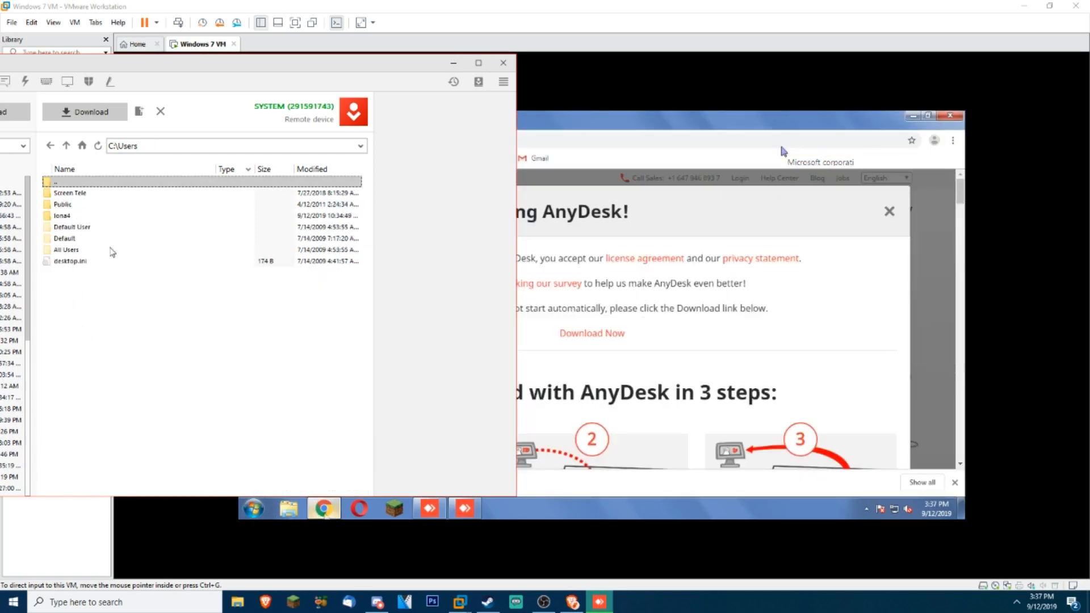
- Download the three .txt files from the remote E: drive and bring up actions for the C: drive
click(66, 146)
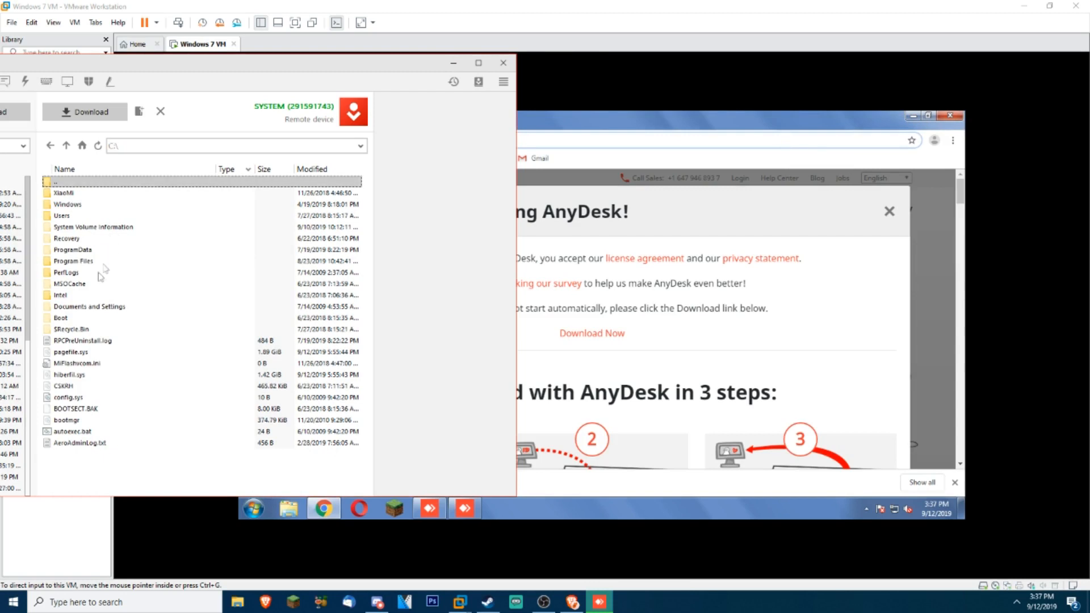
click(66, 146)
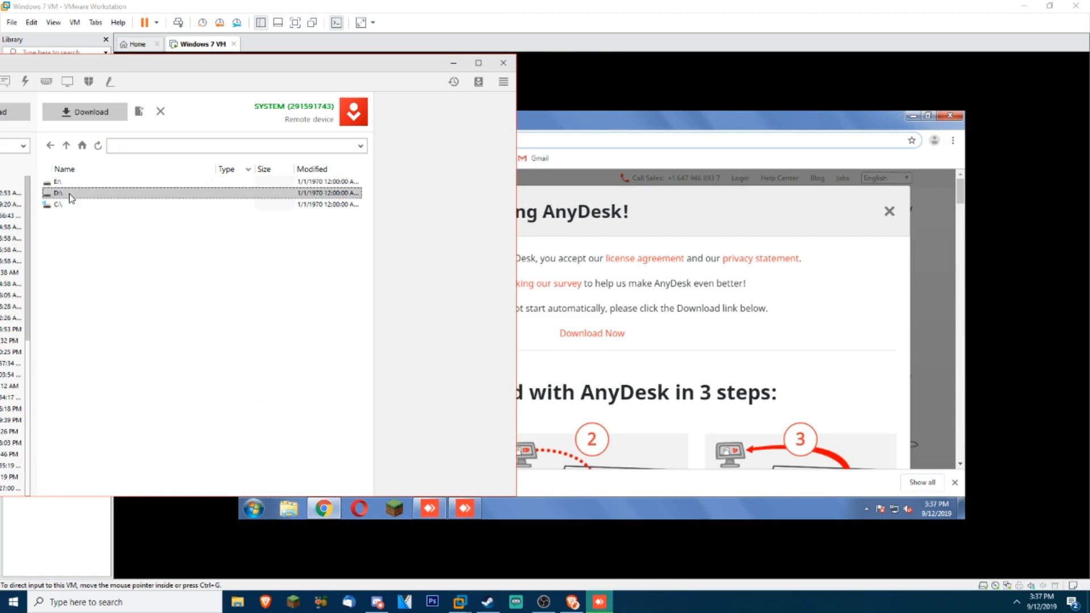
double_click(59, 193)
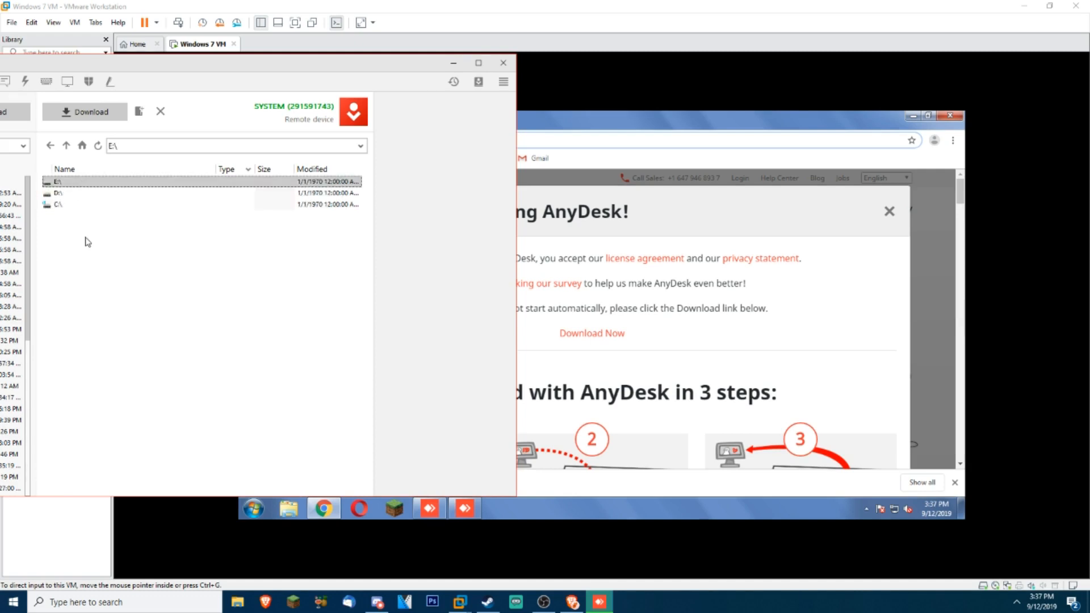
double_click(58, 180)
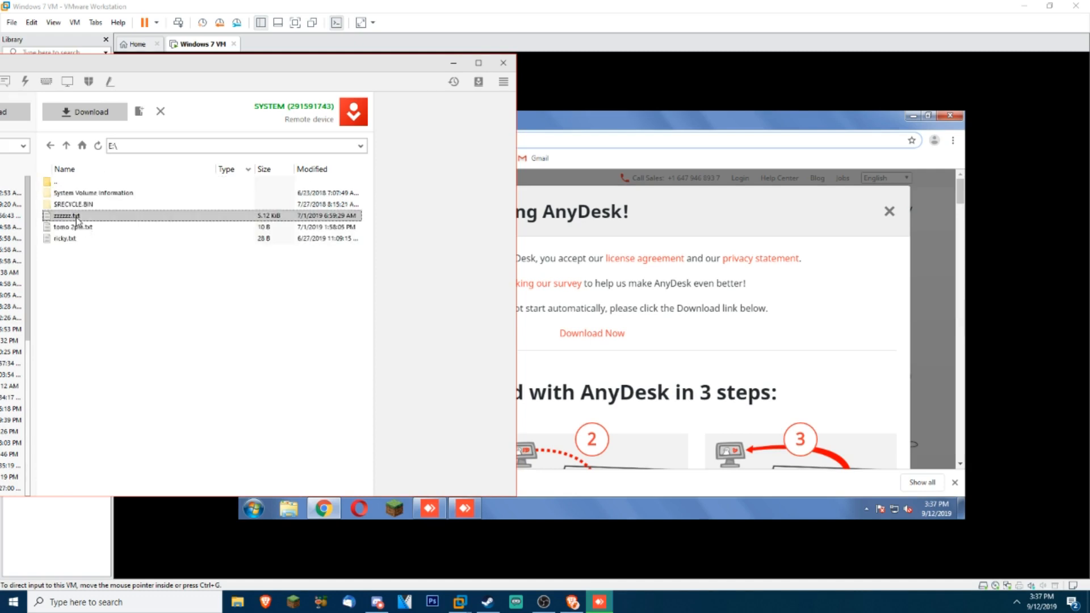
right_click(66, 215)
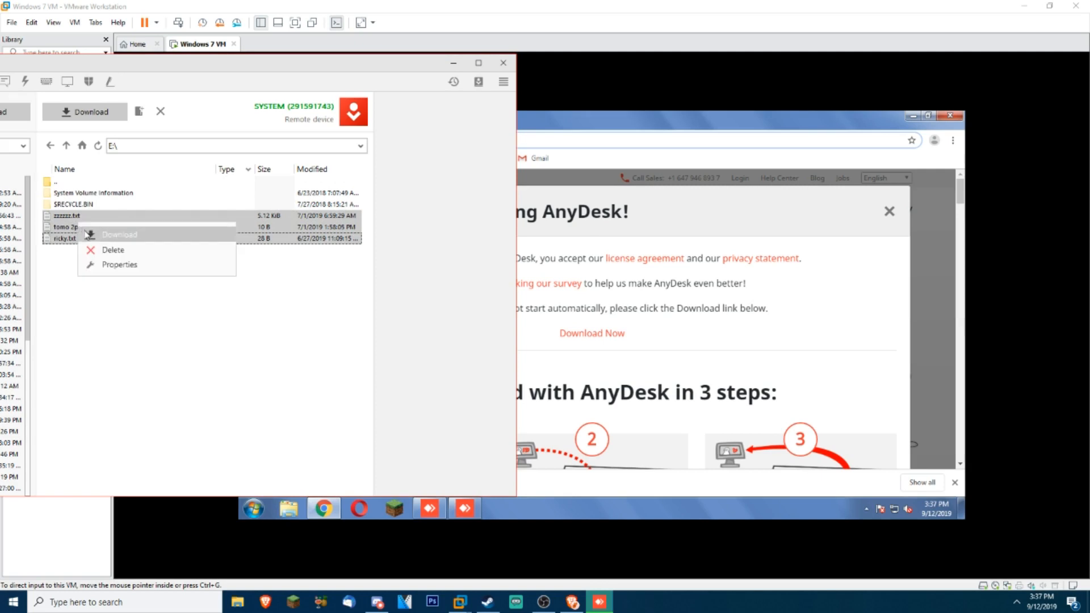
click(118, 234)
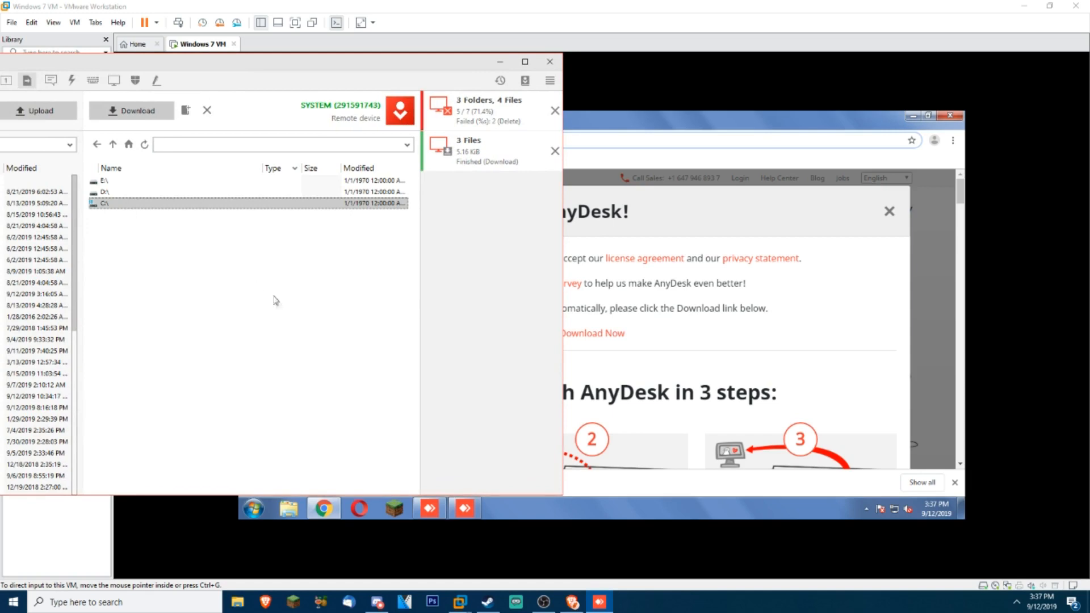
right_click(119, 259)
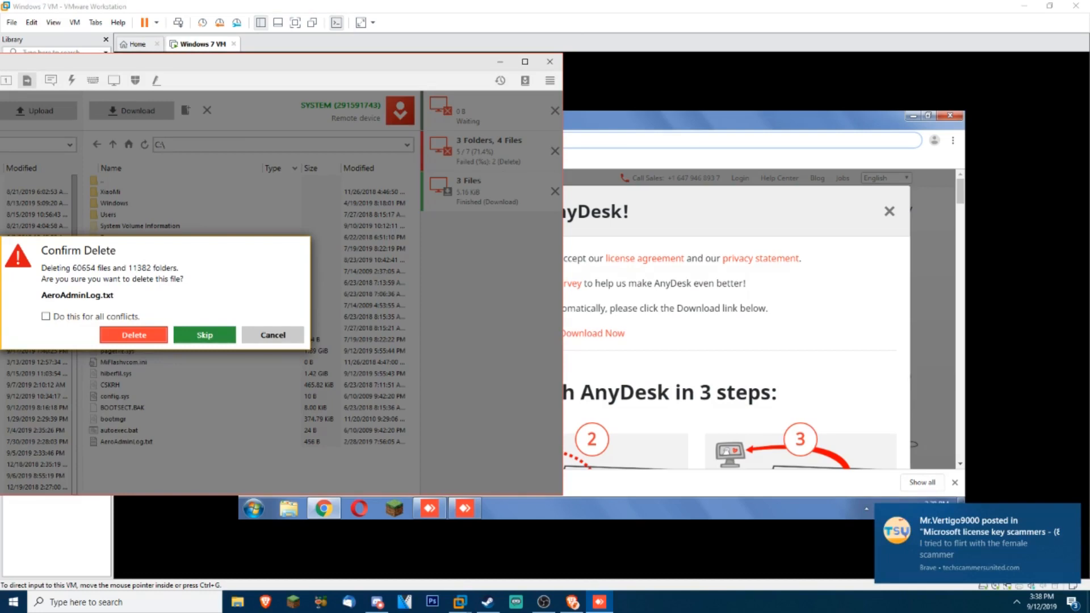
- Confirm deleting the whole remote C: drive with 'Do this for all conflicts' ticked
click(45, 317)
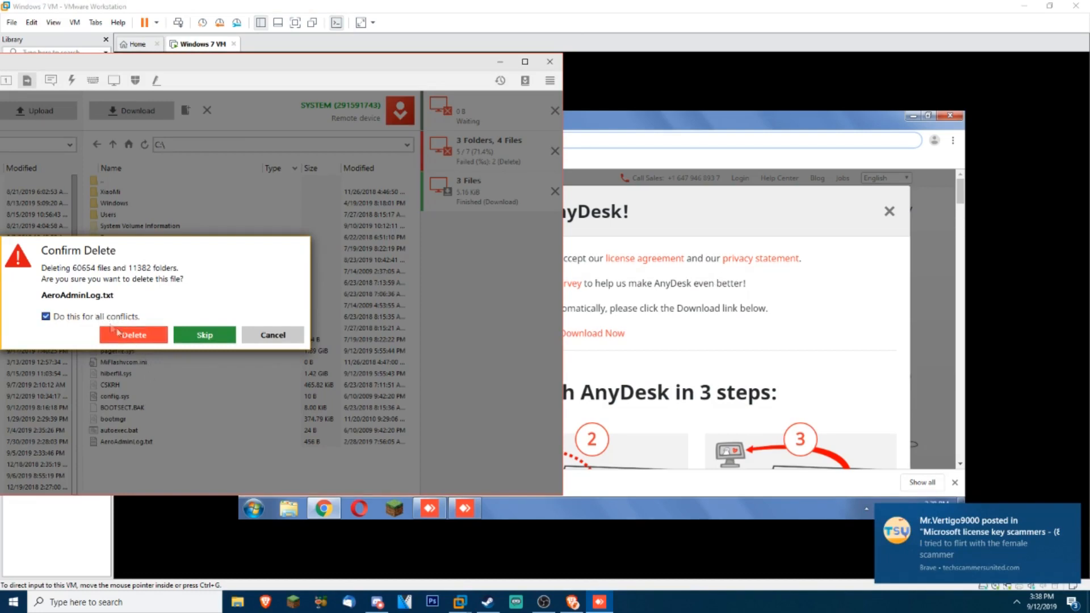
click(133, 333)
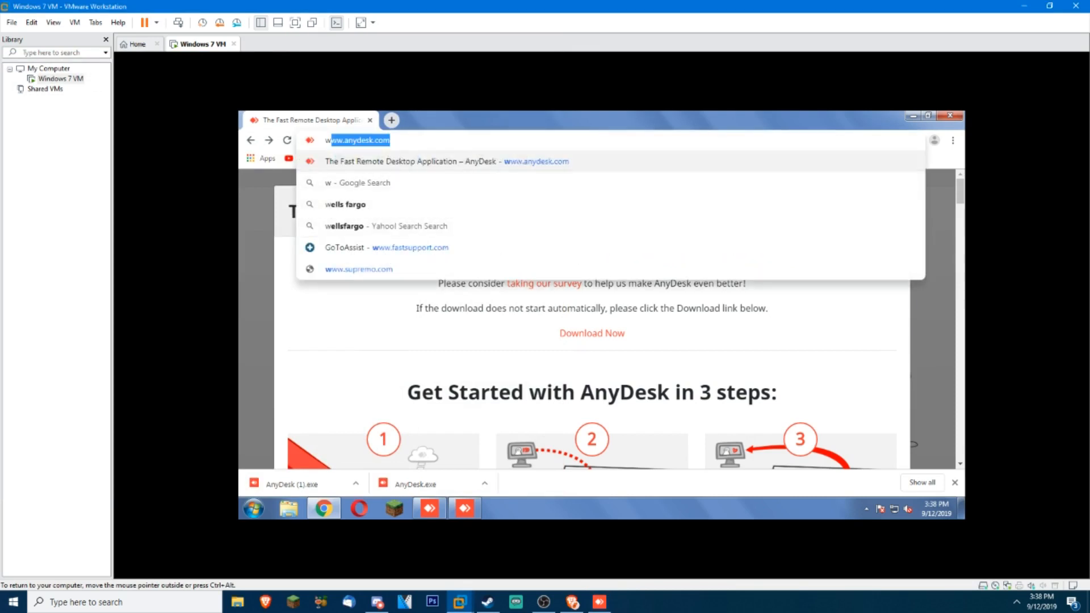
text(www.anydesk.com)
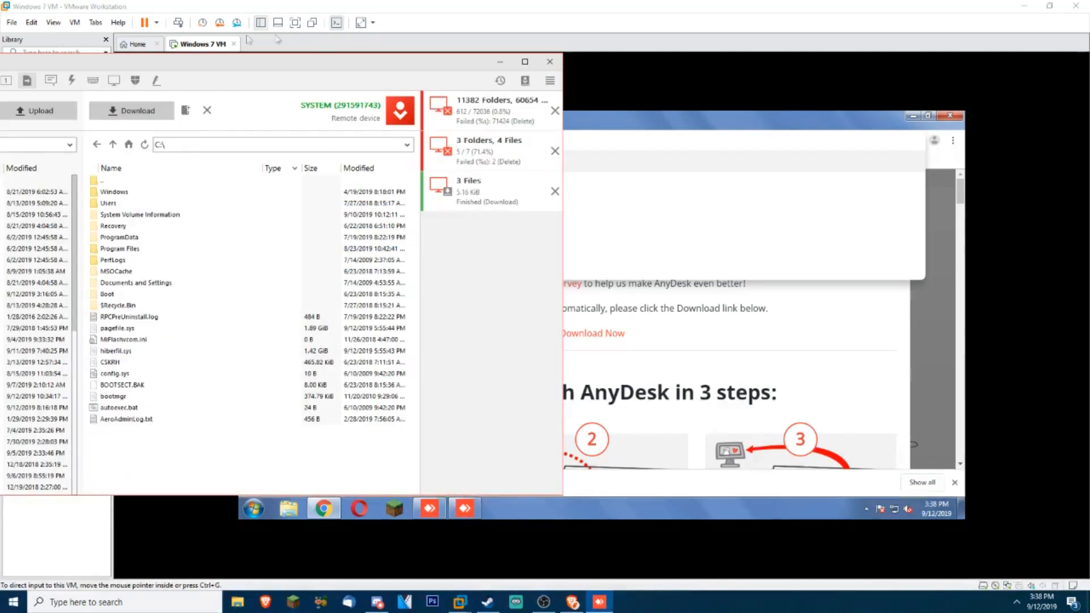
click(138, 182)
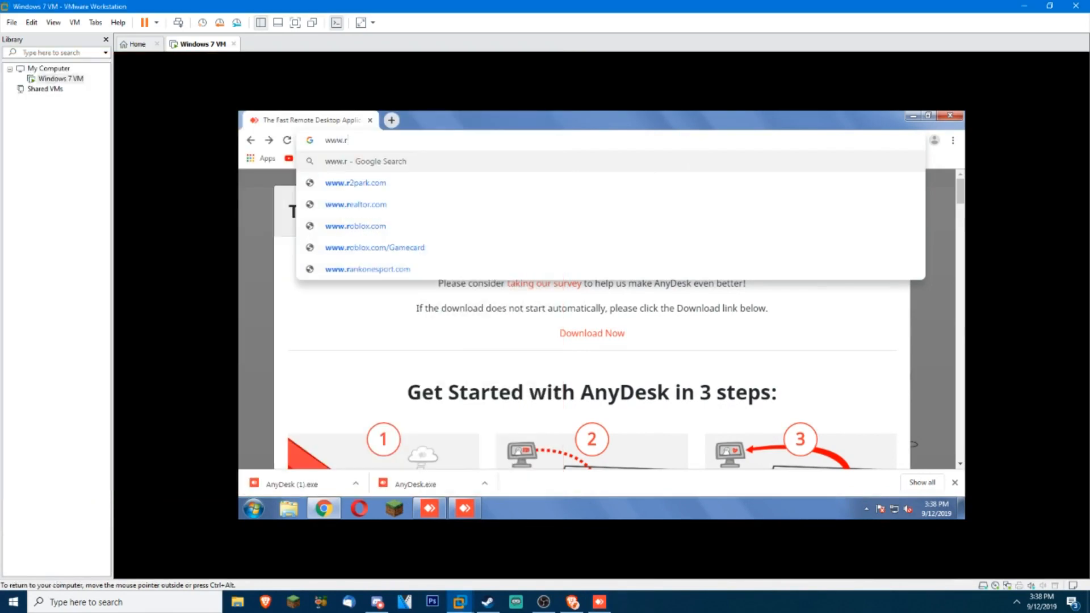
text(e)
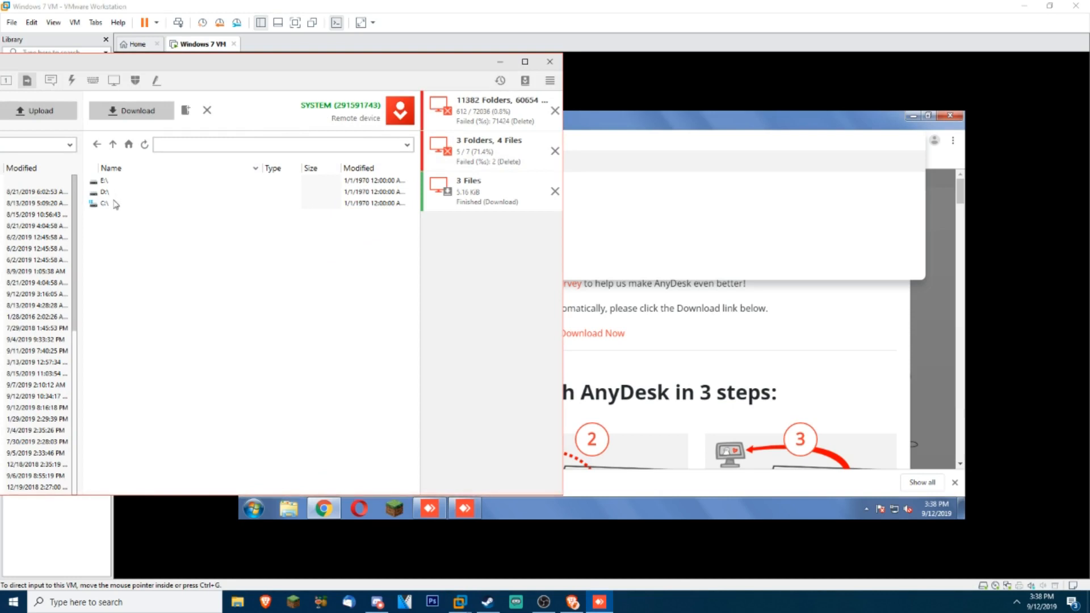
double_click(104, 203)
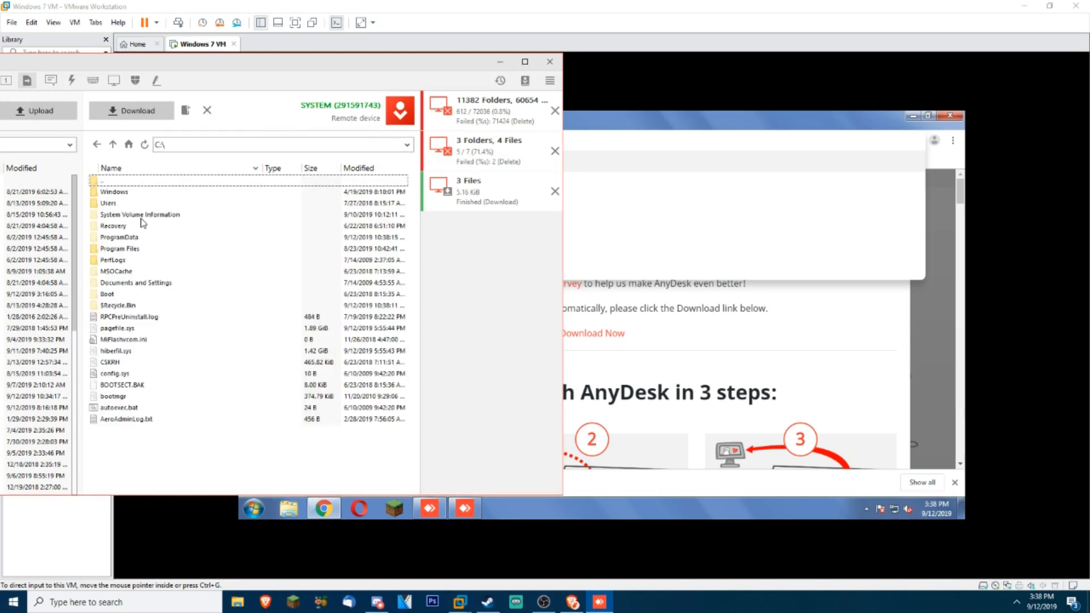
mouse_move(121, 212)
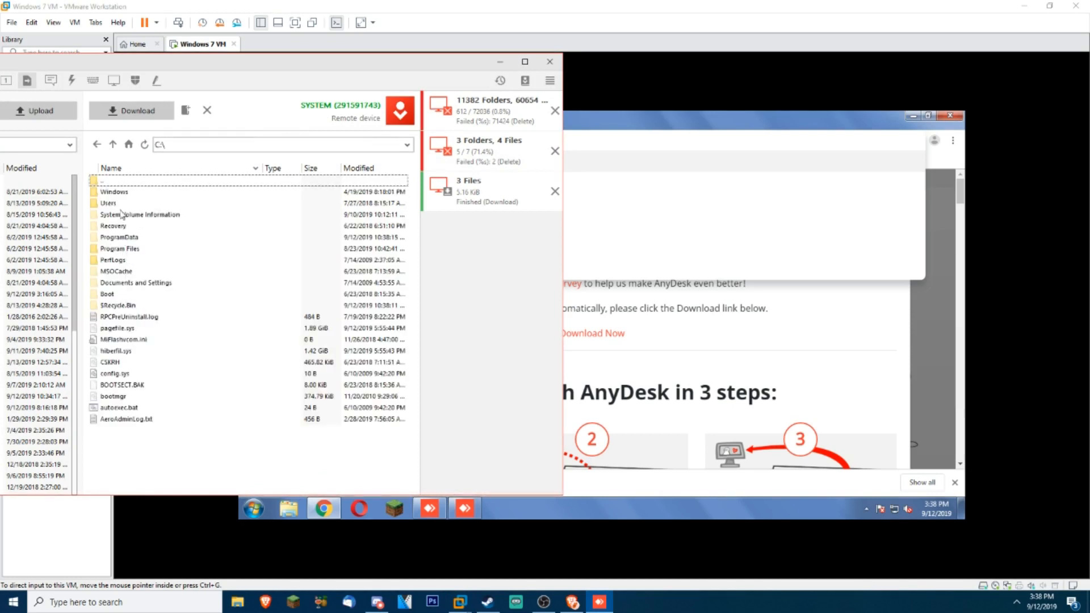
click(108, 204)
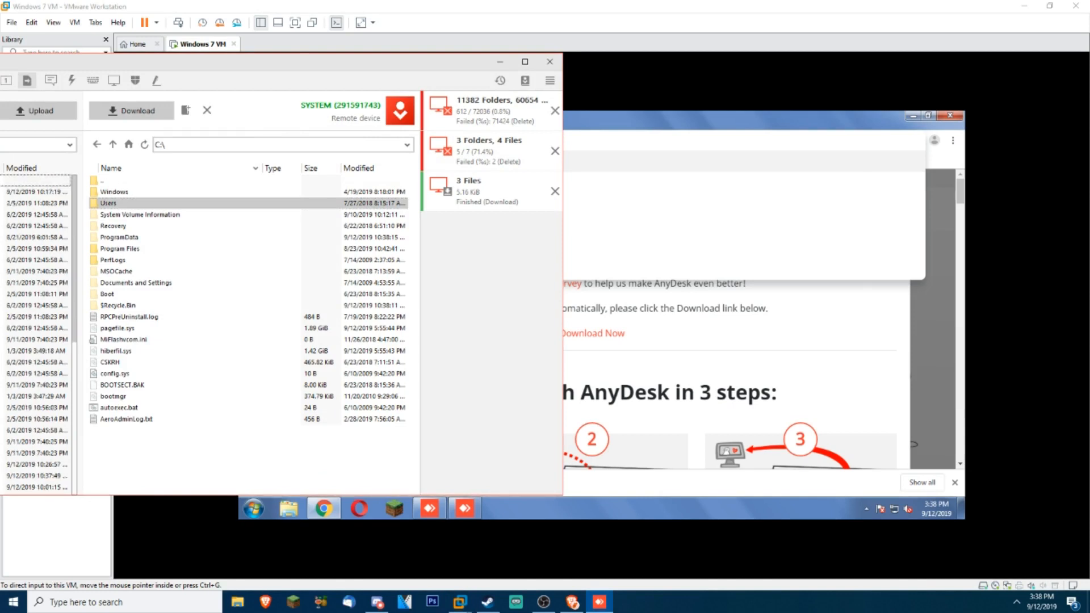
- Go from the remote root into Users and on into the scammer's Desktop folder
double_click(109, 202)
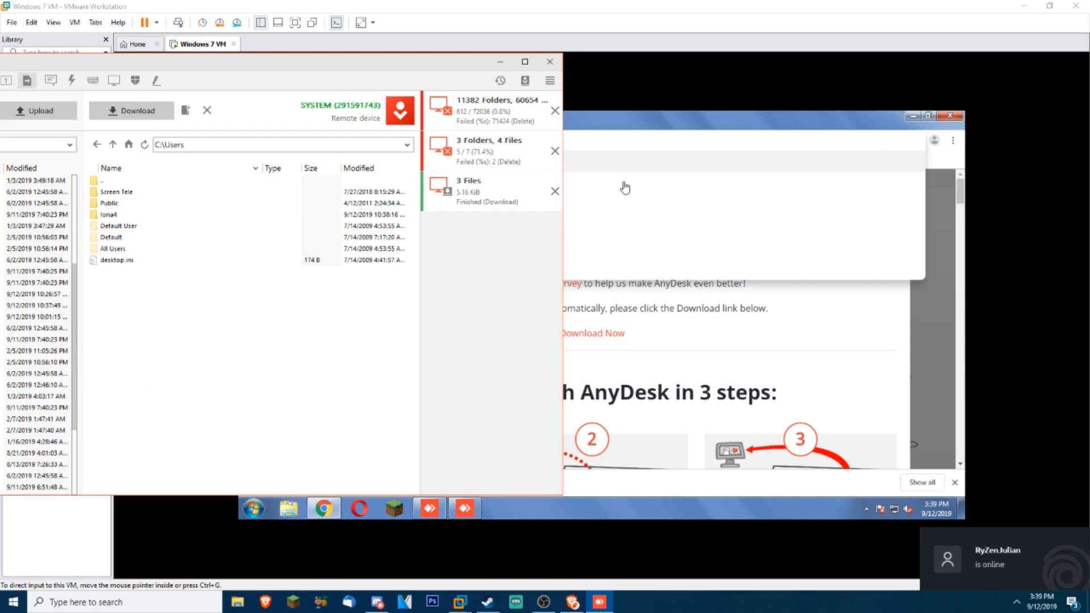
text(www.rem)
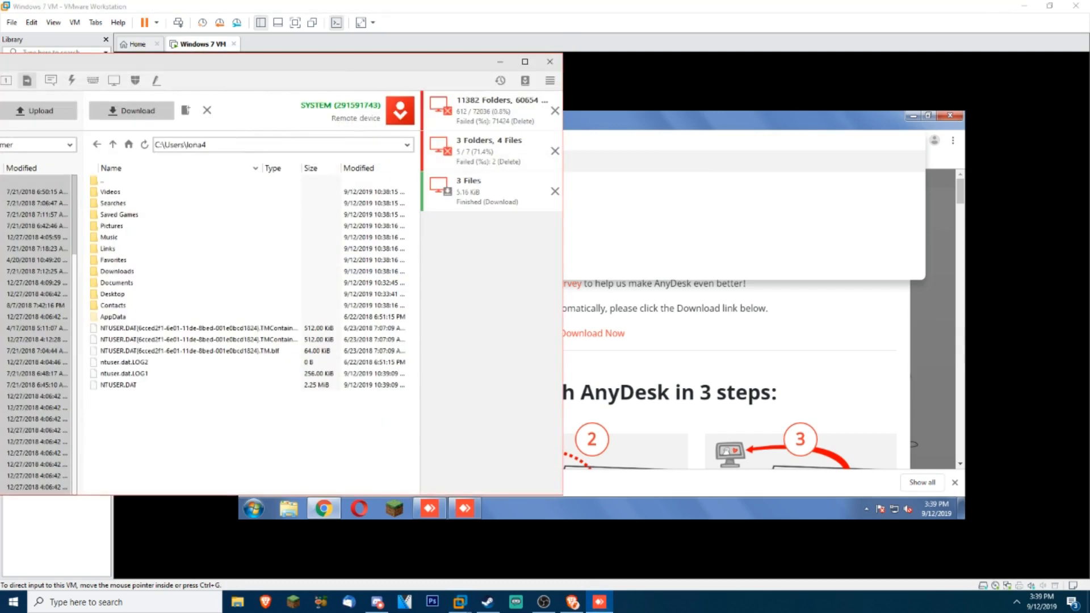
click(112, 293)
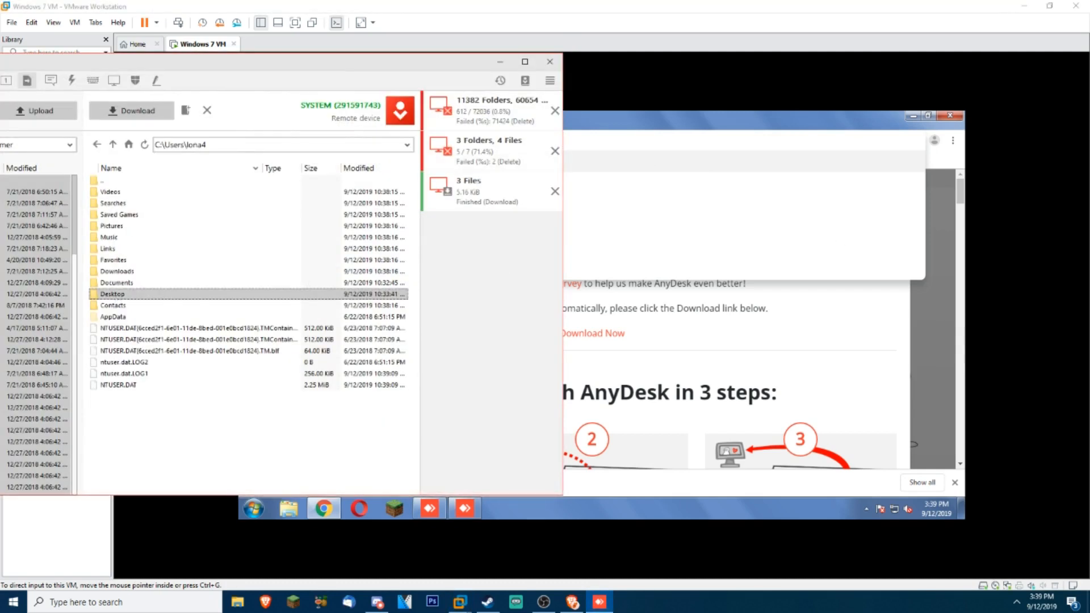
double_click(111, 292)
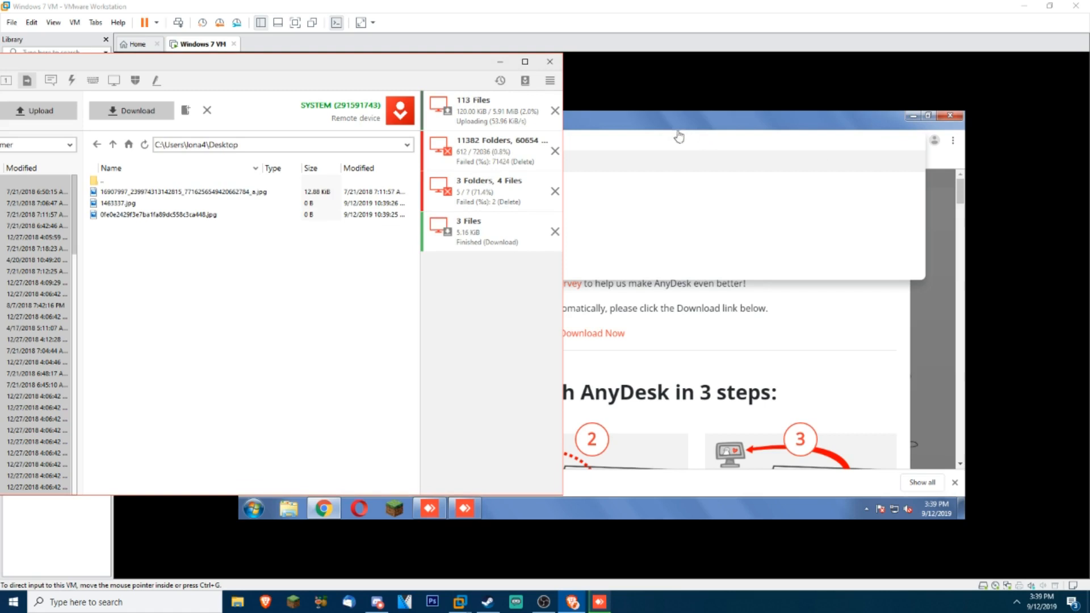
text(www.remo)
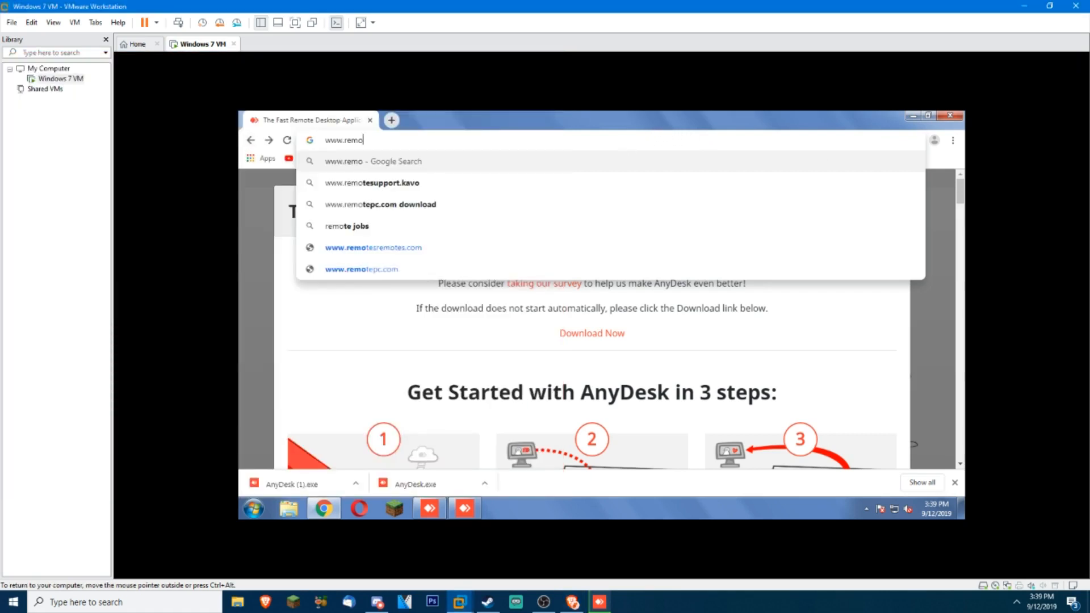
key(Backspace)
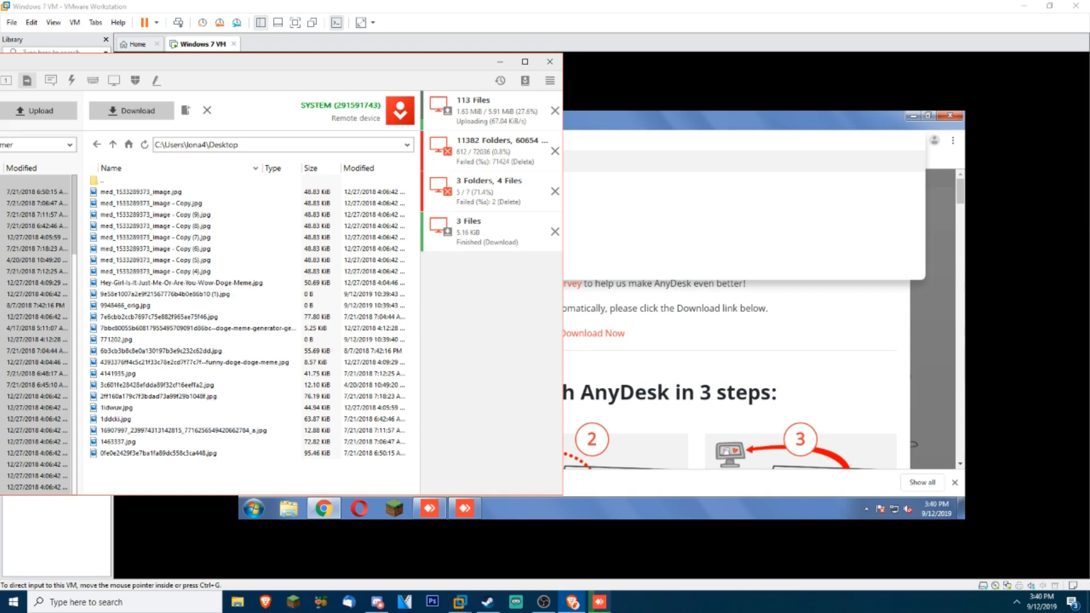
text(www.remote)
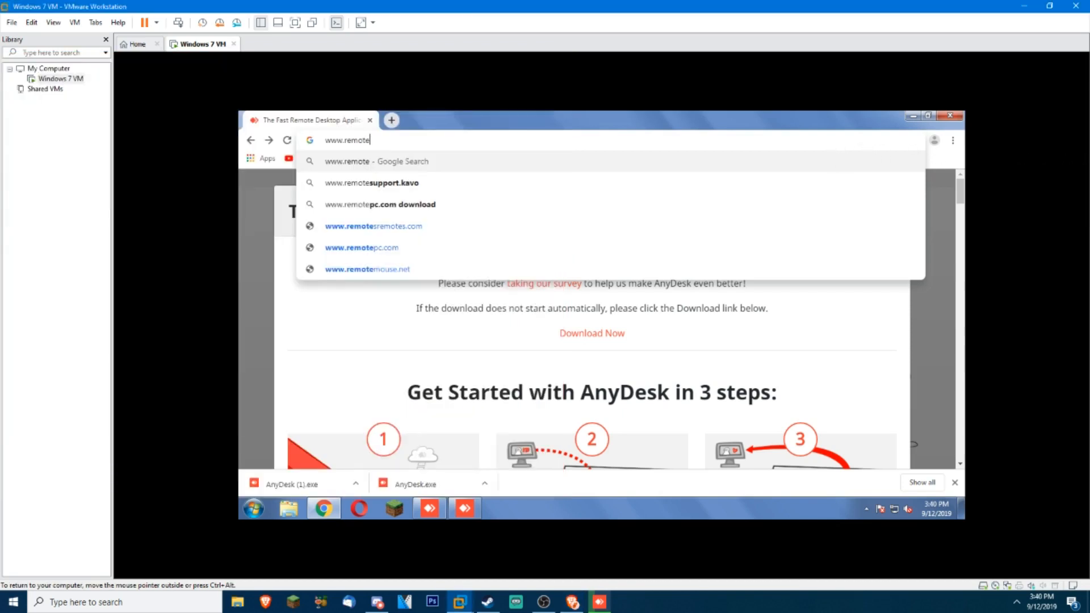
text(p)
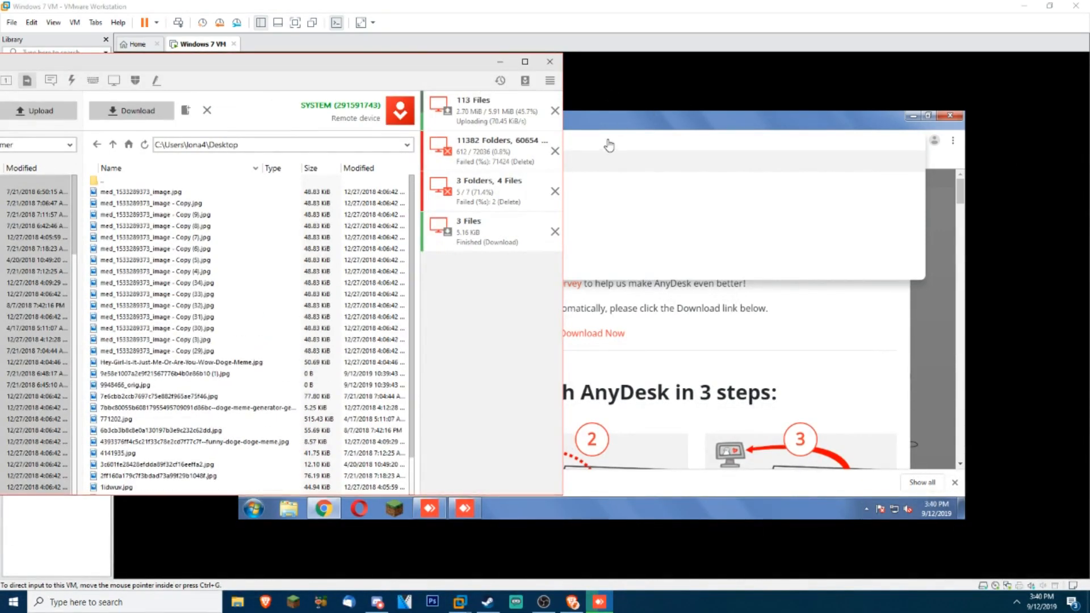
text(www.remotep)
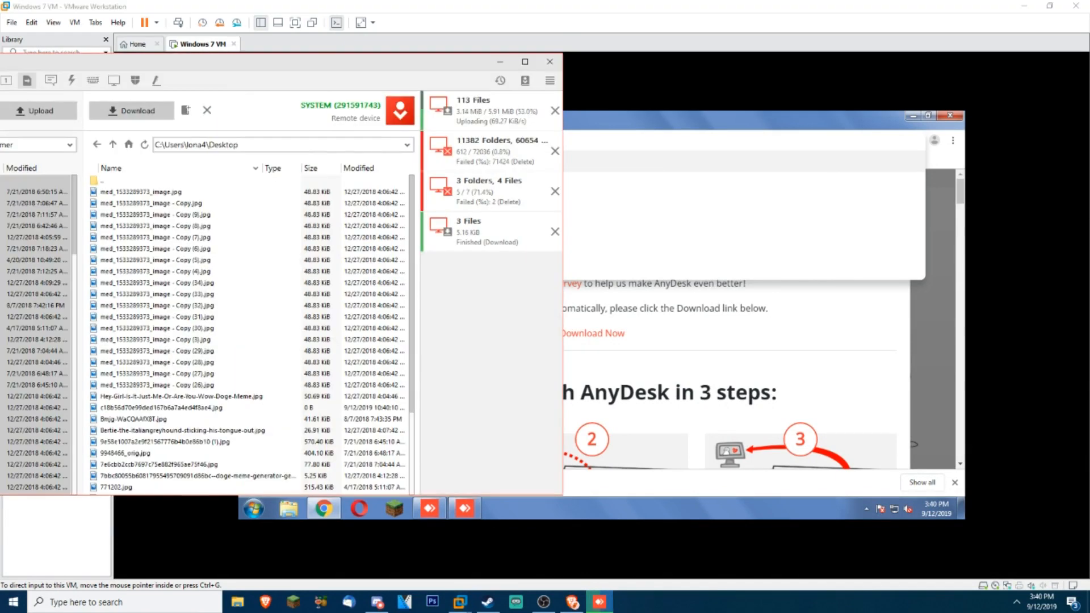
scroll(down, 3)
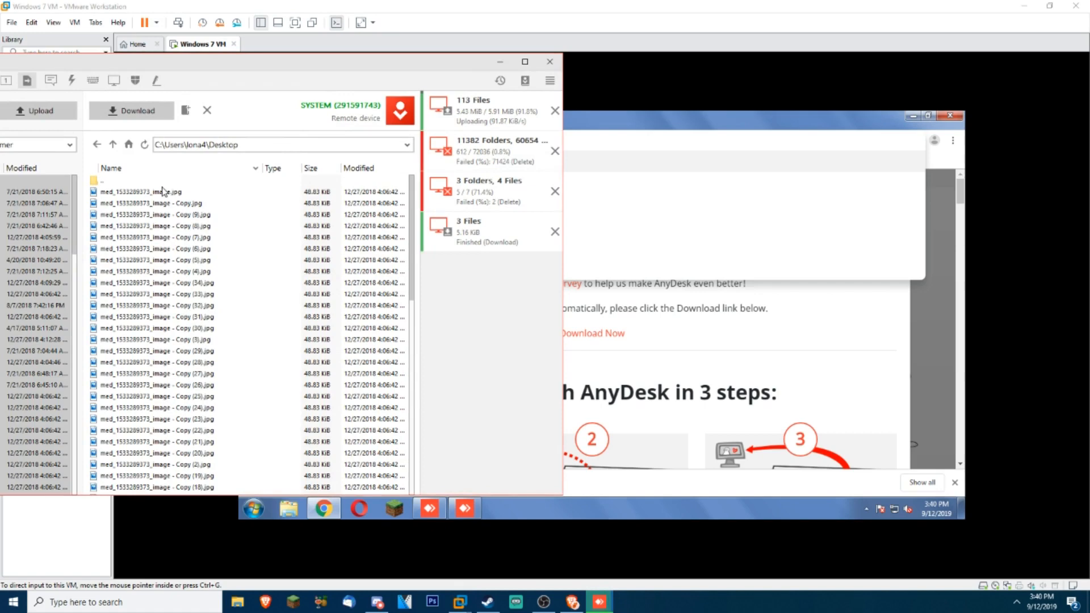
mouse_move(580, 155)
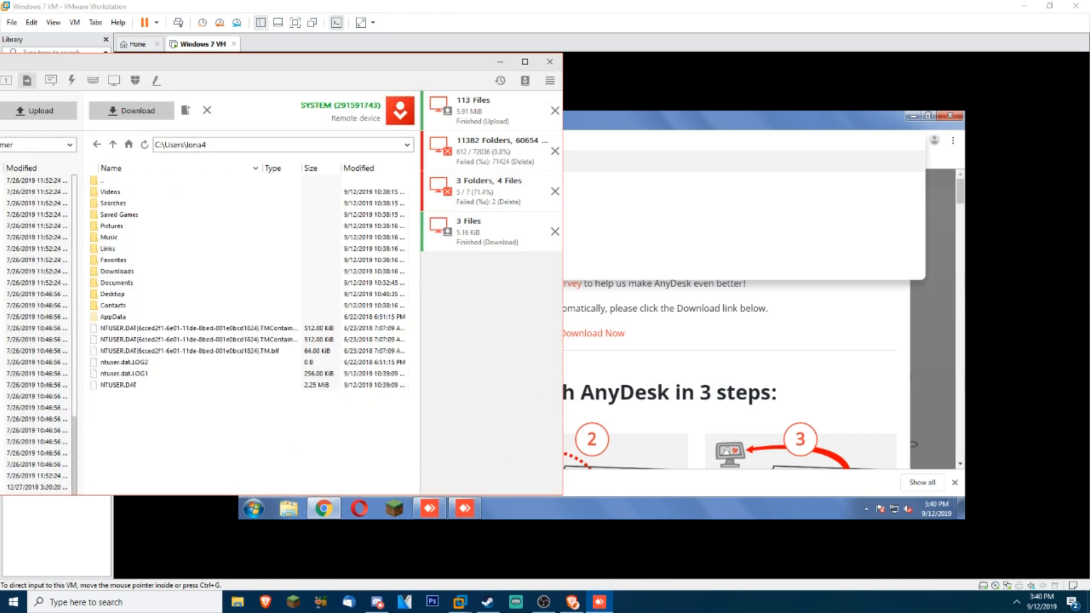
- Visit the remote Documents and Downloads folders to drop the 49 'Hey scammer' files there
click(116, 282)
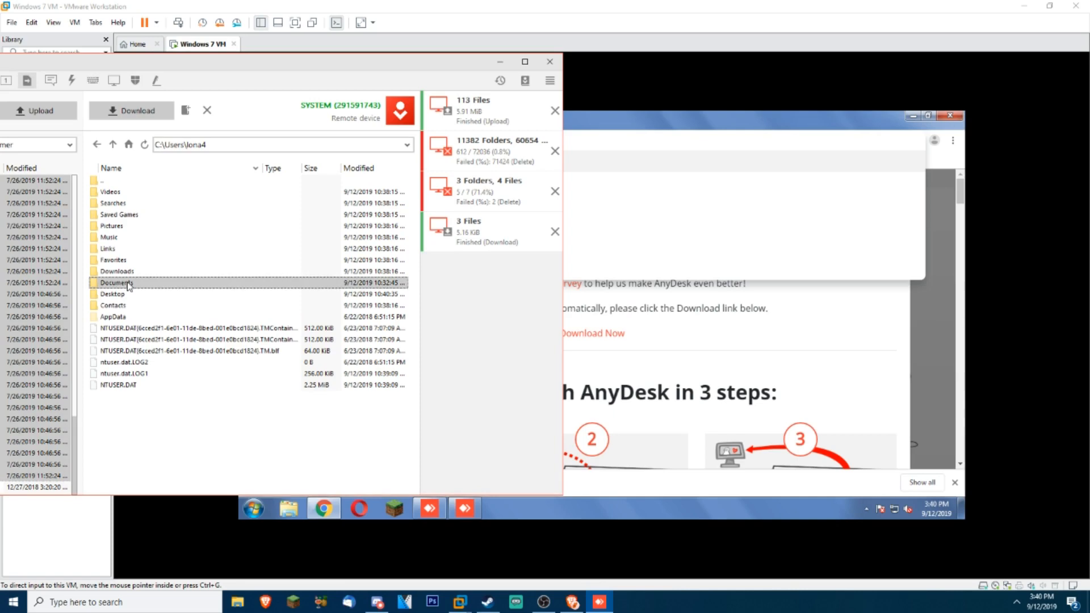
double_click(116, 282)
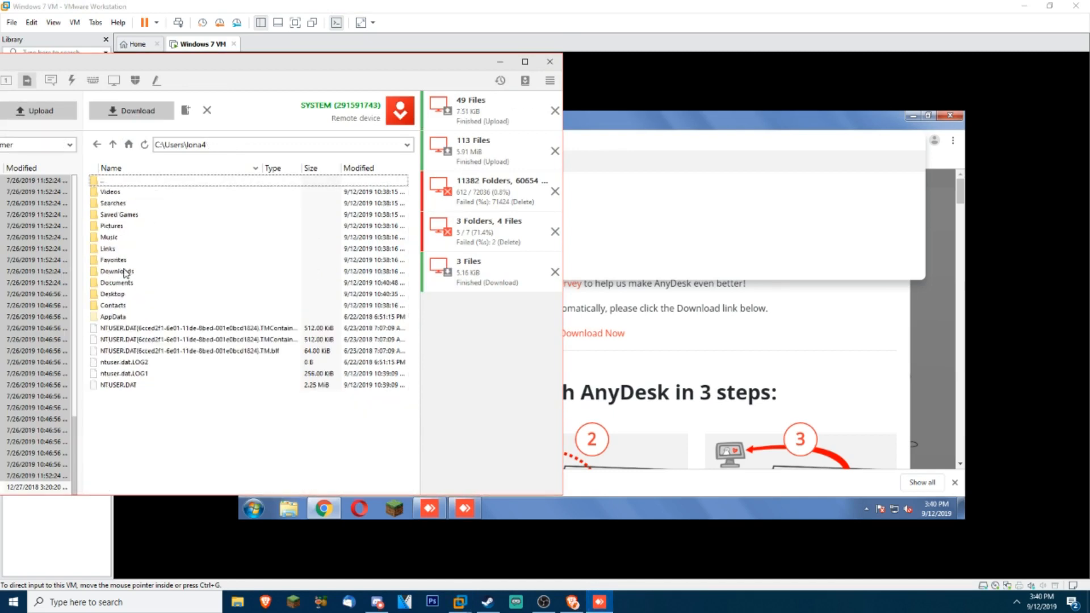
double_click(117, 271)
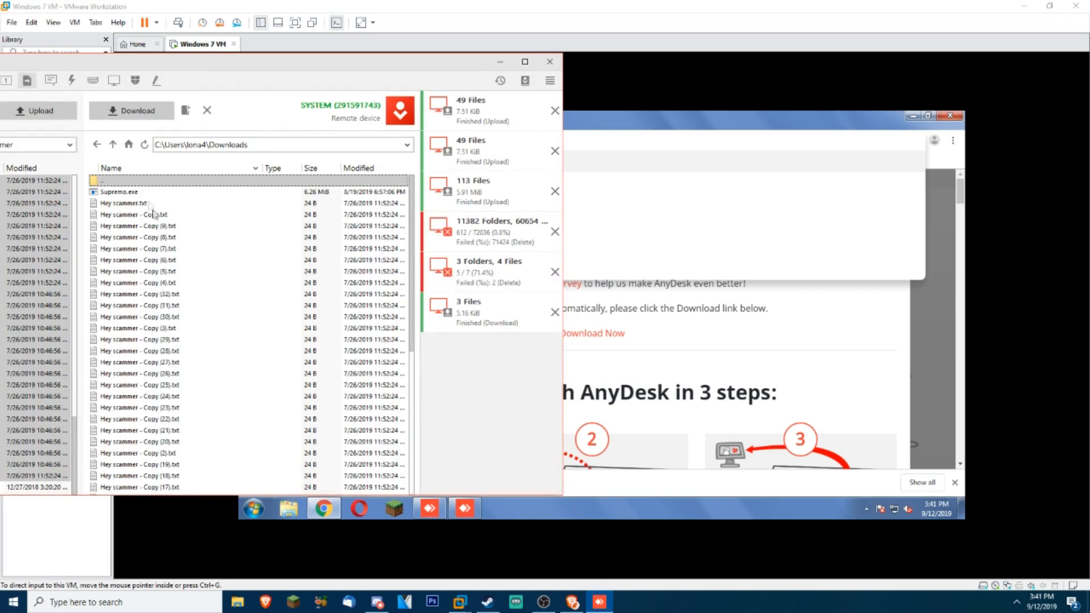
click(112, 144)
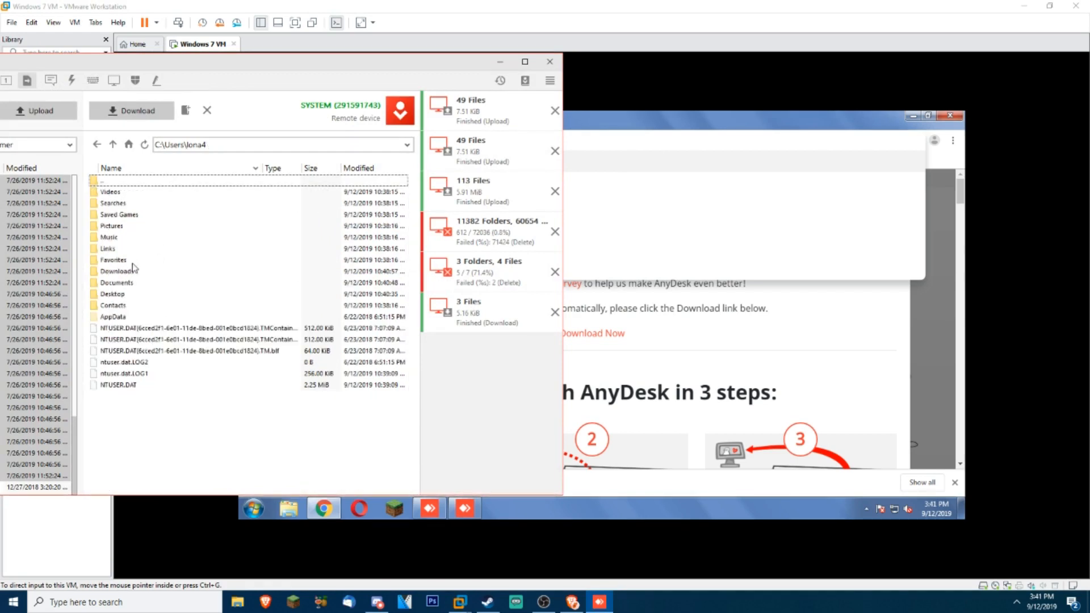
mouse_move(134, 291)
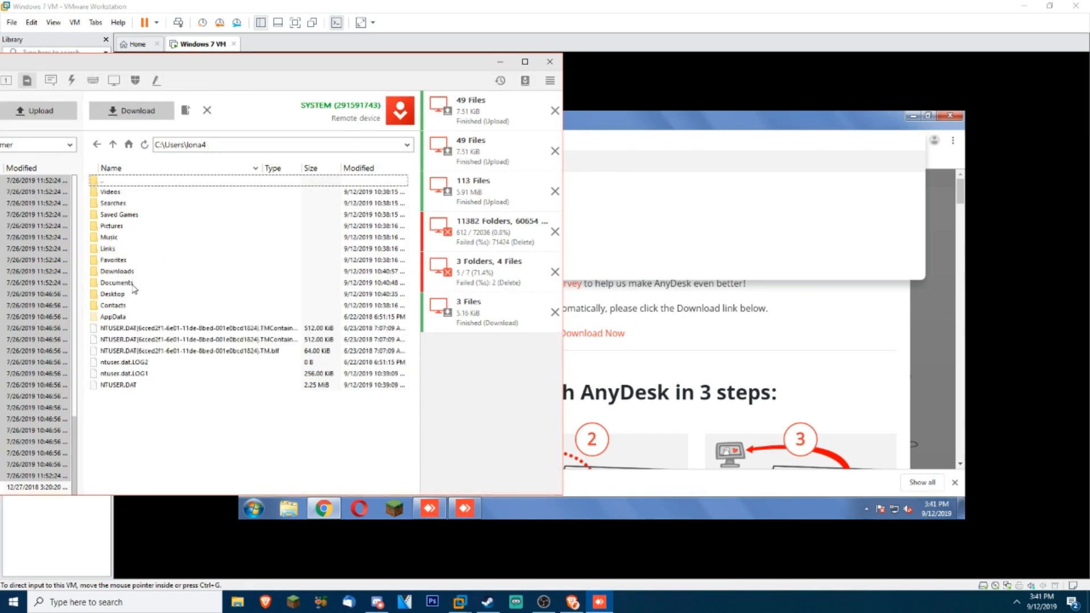
double_click(116, 282)
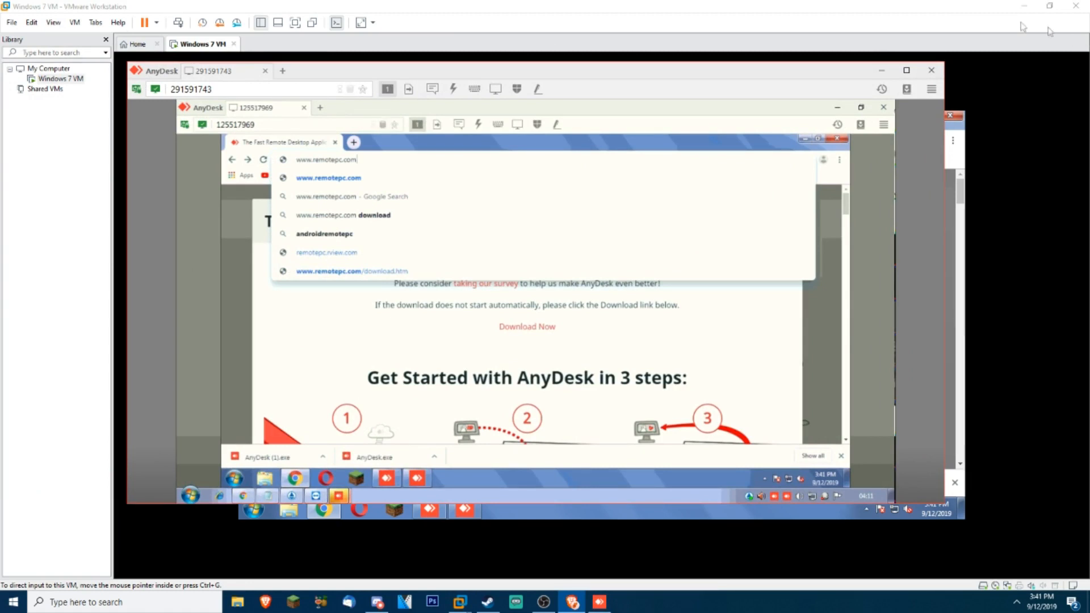
- Look over the file-covered remote desktop, then disconnect from the scammer's computer
click(453, 88)
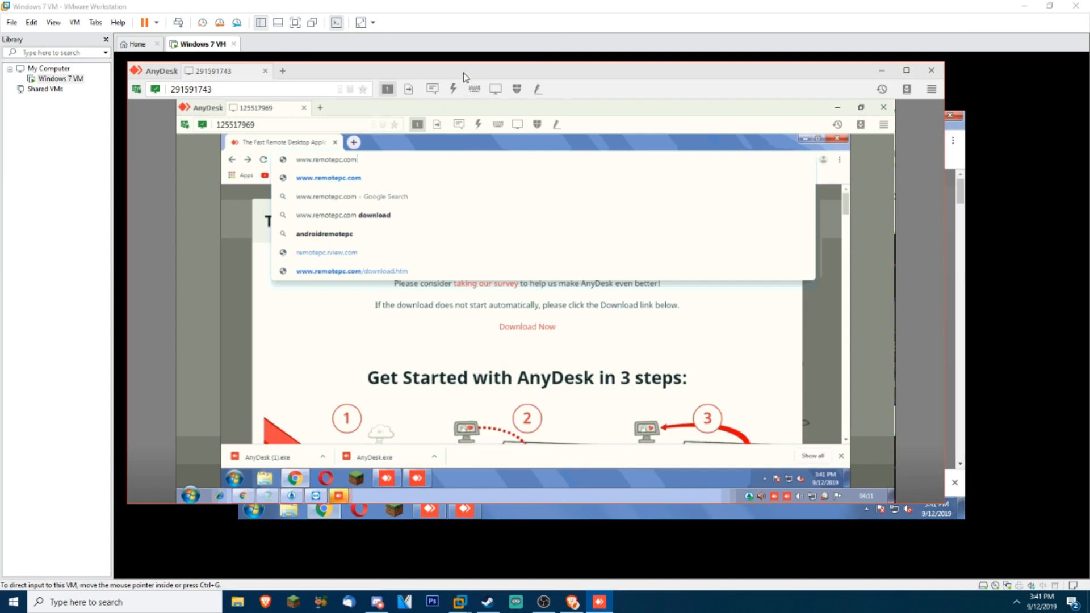
mouse_move(1041, 153)
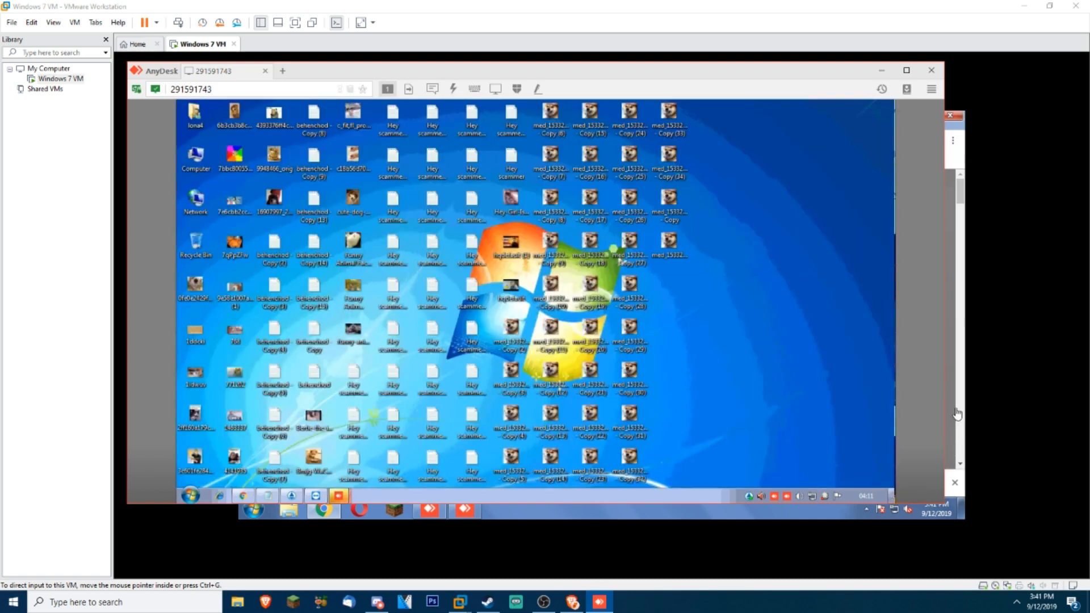
mouse_move(839, 321)
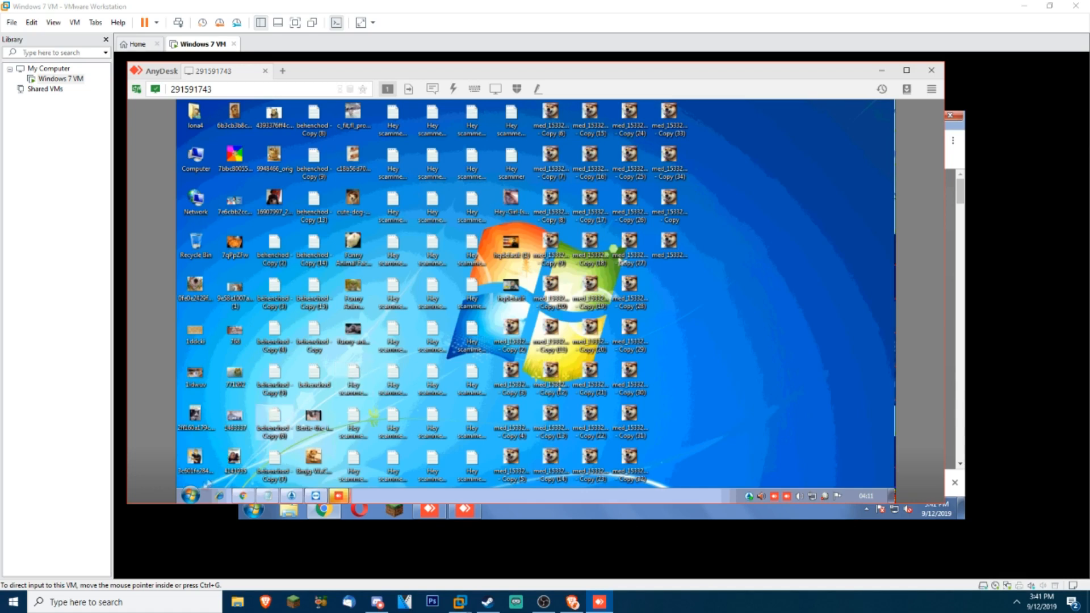
click(189, 495)
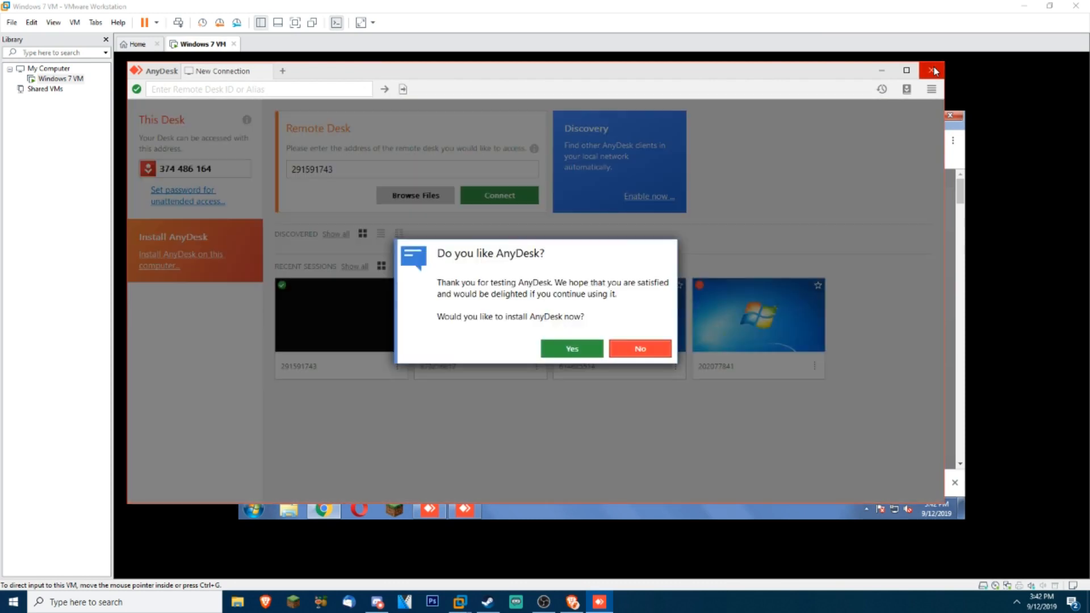
- Answer No to the 'Do you like AnyDesk?' install prompt, closing AnyDesk
click(638, 349)
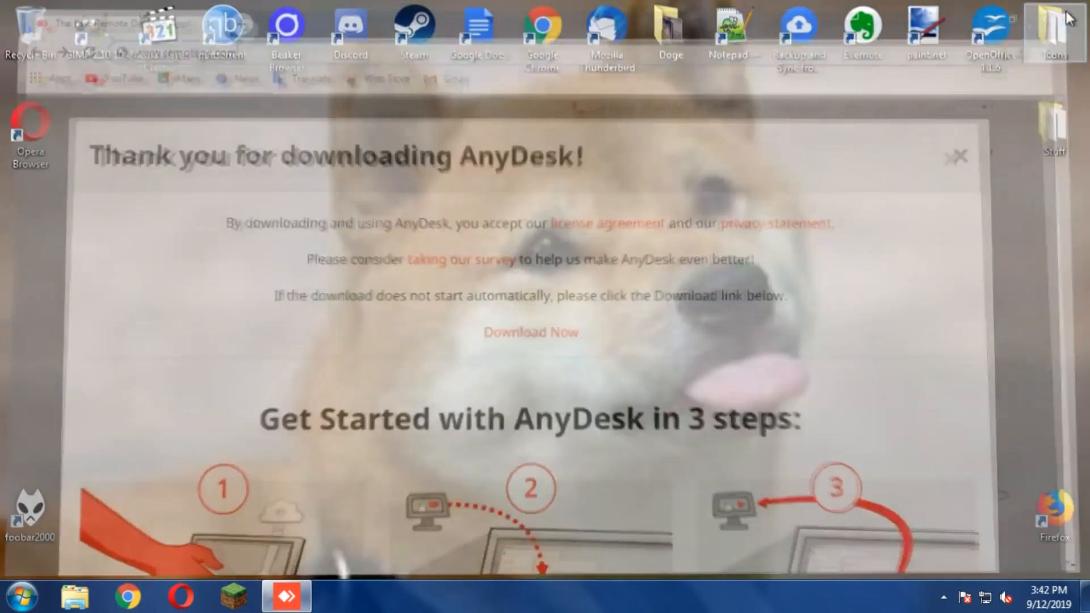
click(957, 156)
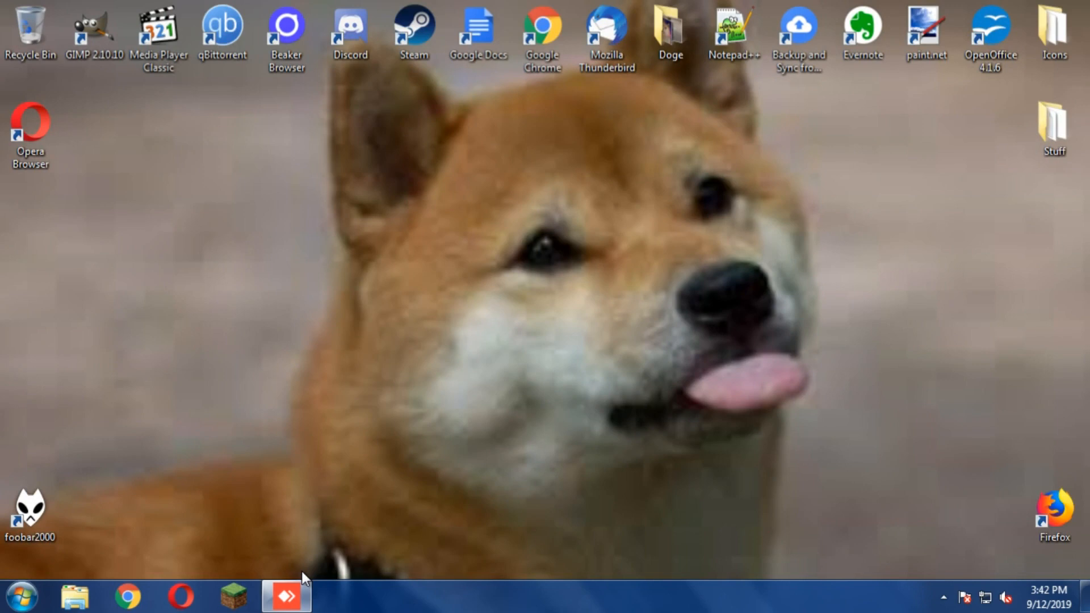
mouse_move(537, 329)
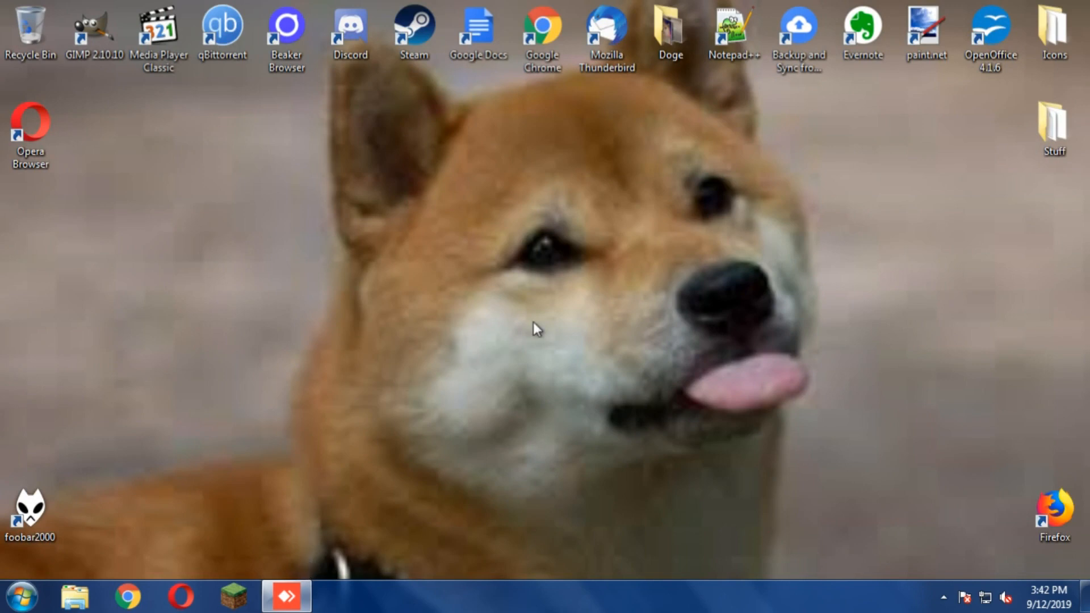
mouse_move(524, 344)
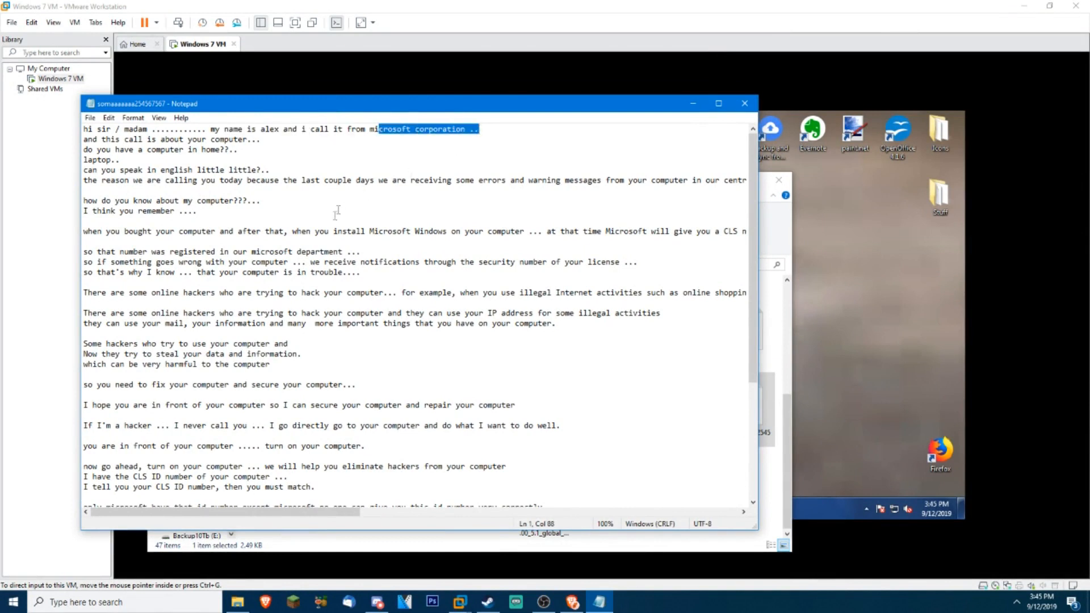
- Clear the highlighted company name in the 'microsoft corporation' call script
click(254, 408)
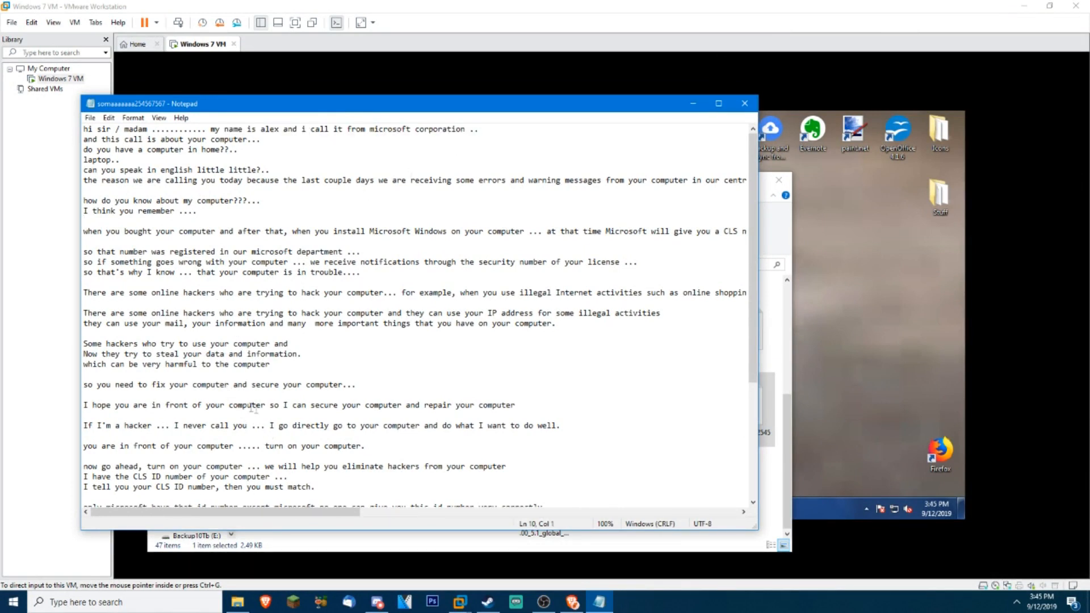